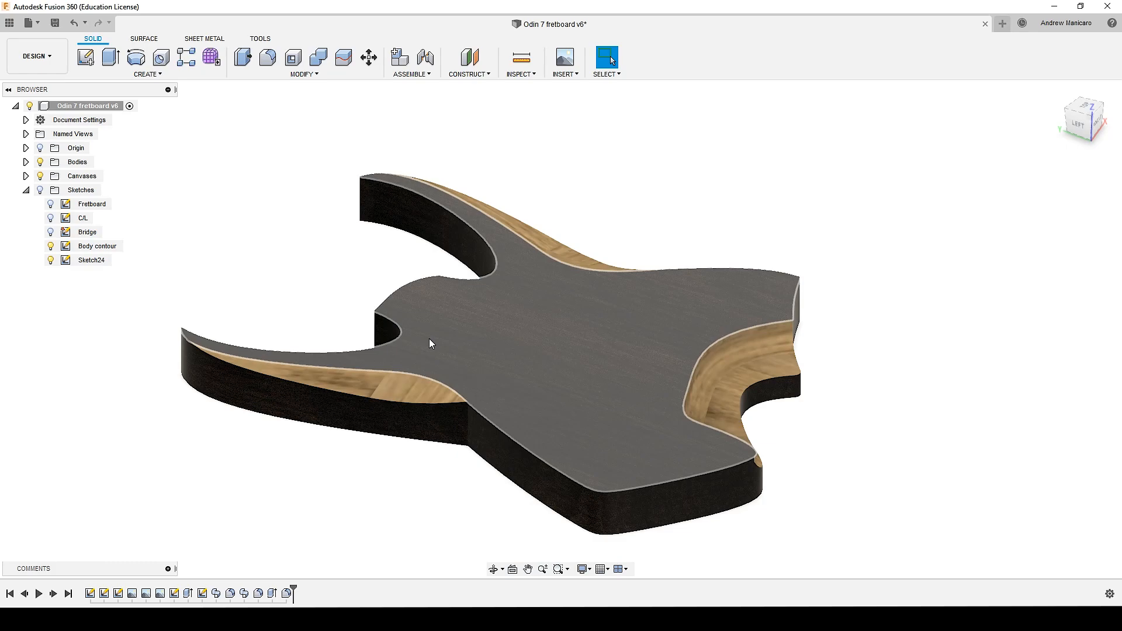
{"action": "mouse_move", "coordinate": [476, 386]}
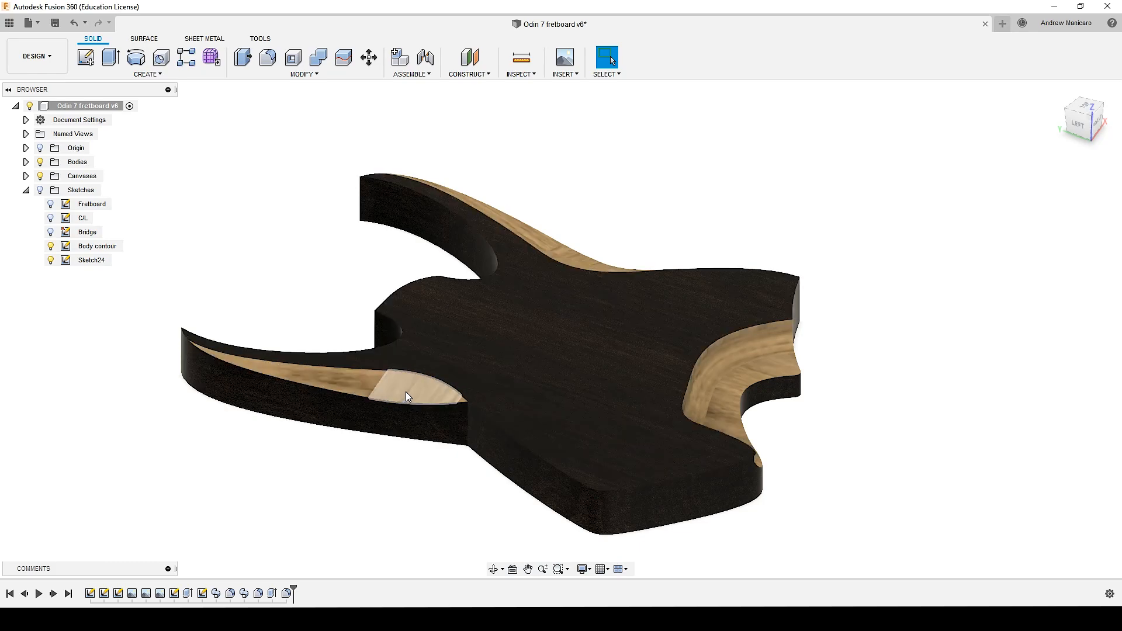
- Select the two horn cutaway bevels and start a freeform T-spline plane
{"action": "left_click", "coordinate": [447, 336]}
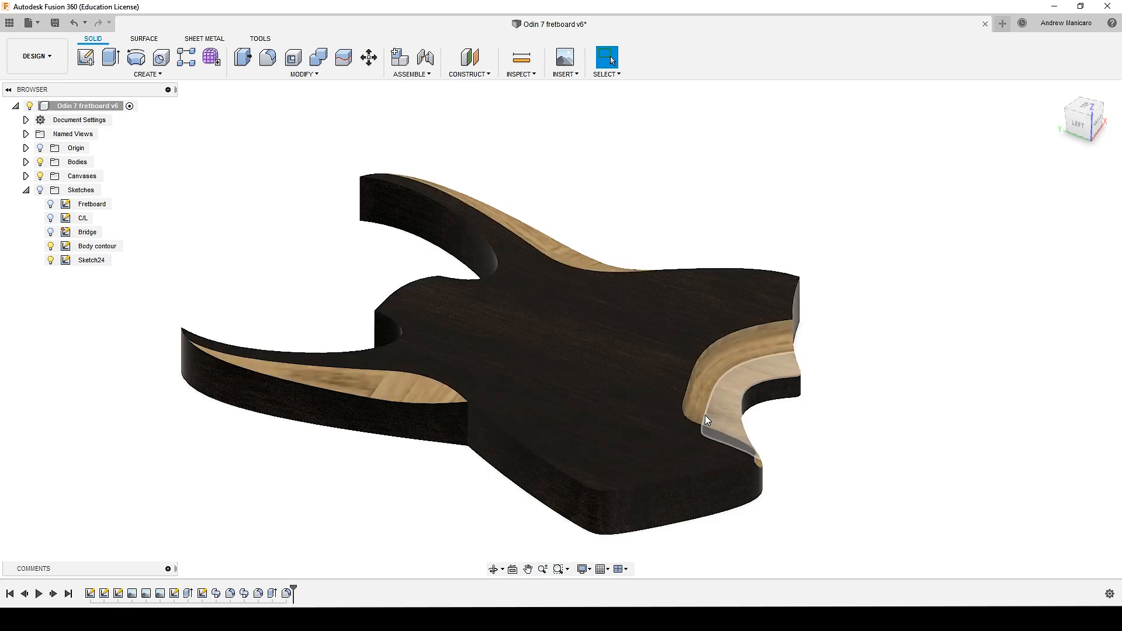
{"action": "left_click", "coordinate": [637, 337]}
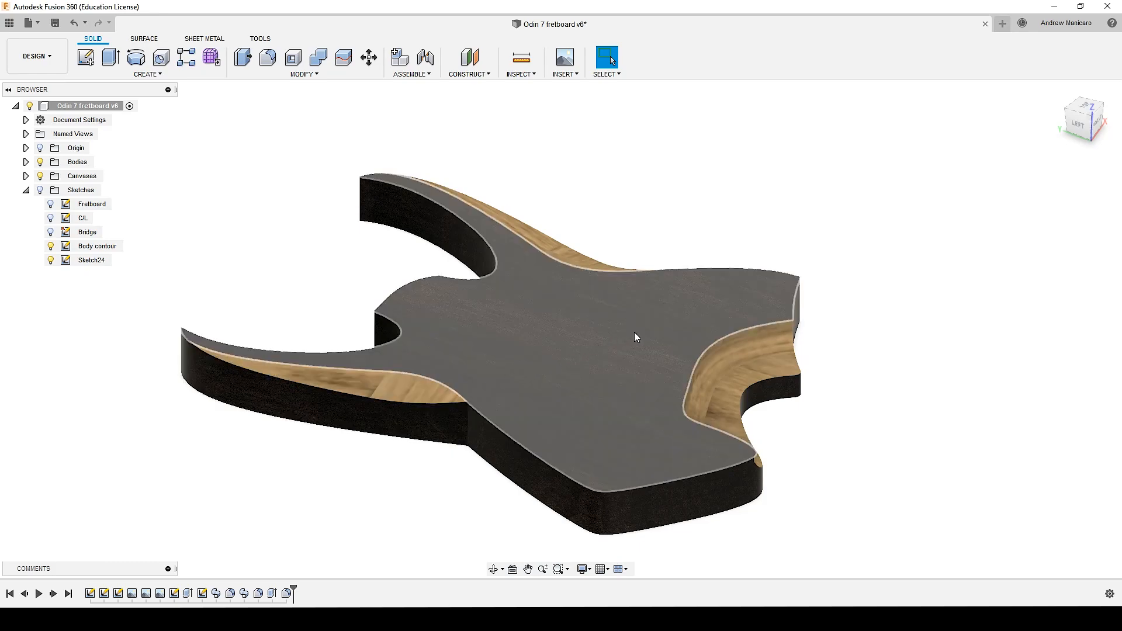
{"action": "mouse_move", "coordinate": [691, 341]}
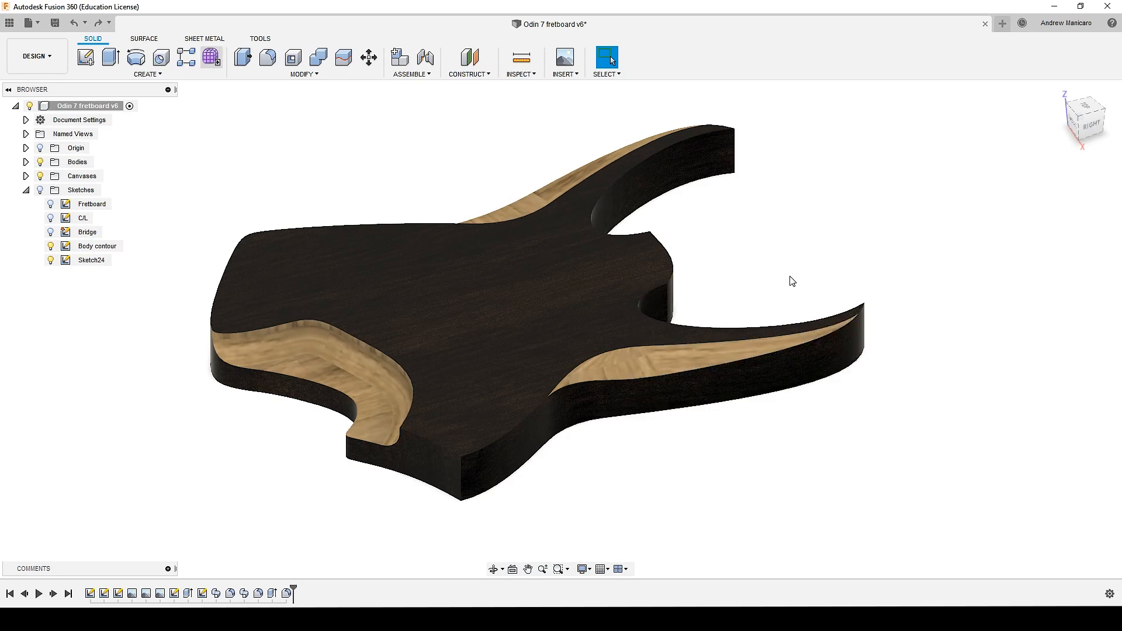
{"action": "mouse_move", "coordinate": [210, 58]}
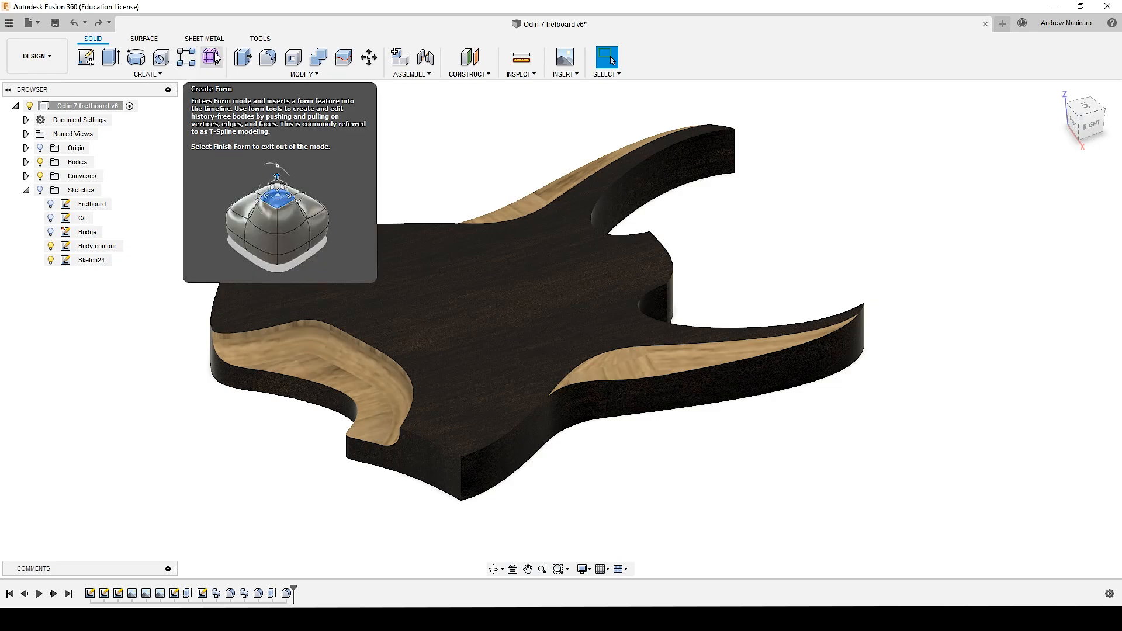
{"action": "left_click", "coordinate": [211, 57]}
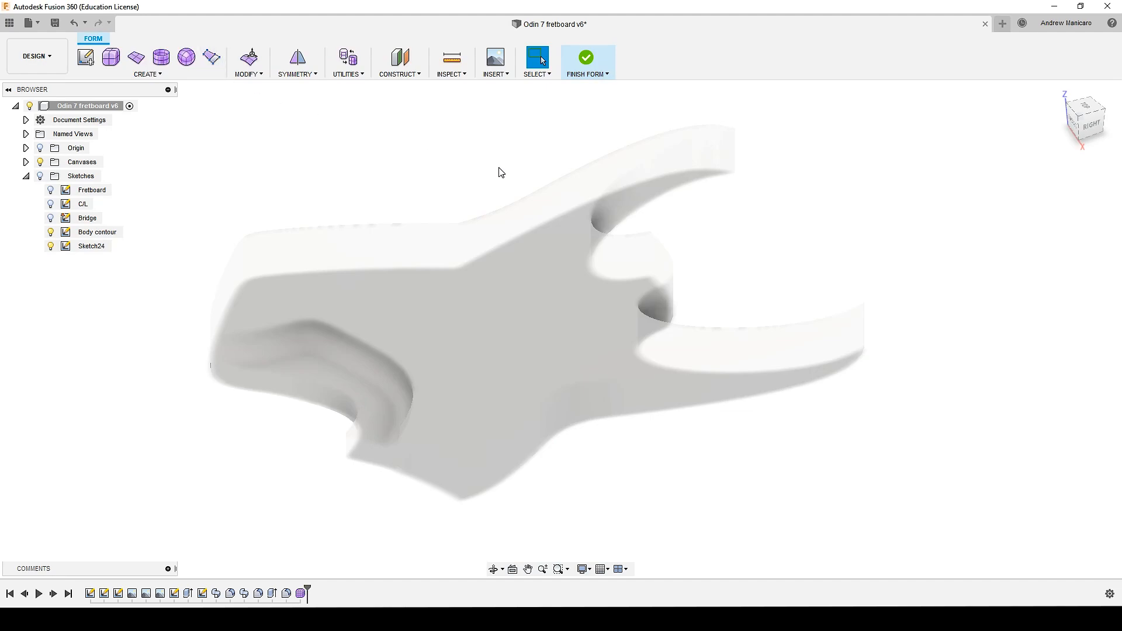
{"action": "mouse_move", "coordinate": [512, 334]}
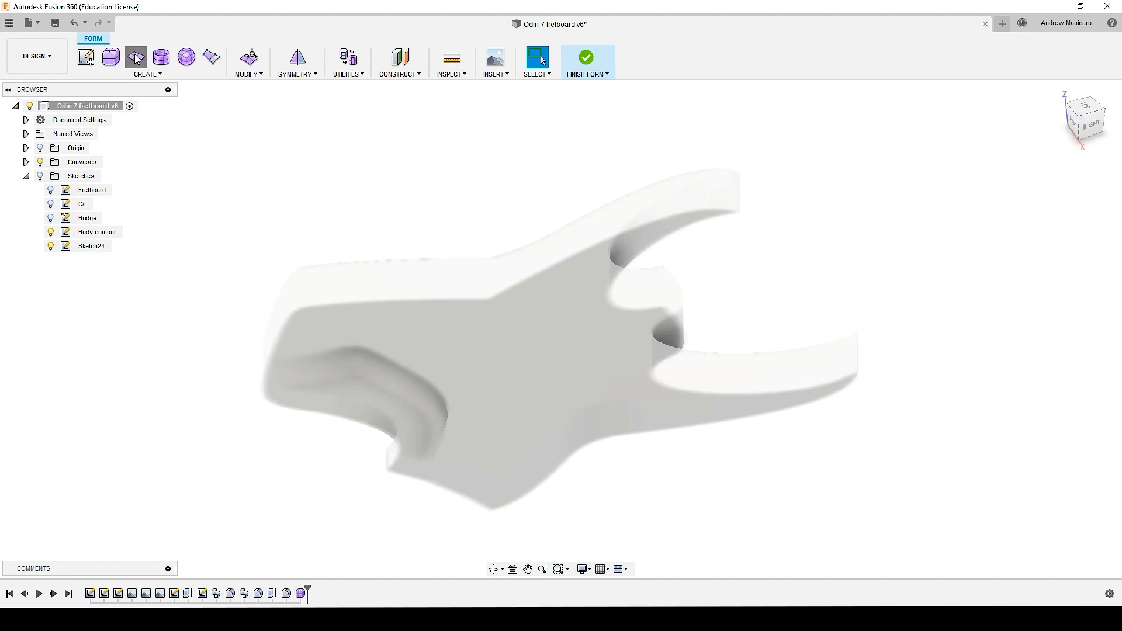
{"action": "left_click", "coordinate": [136, 57]}
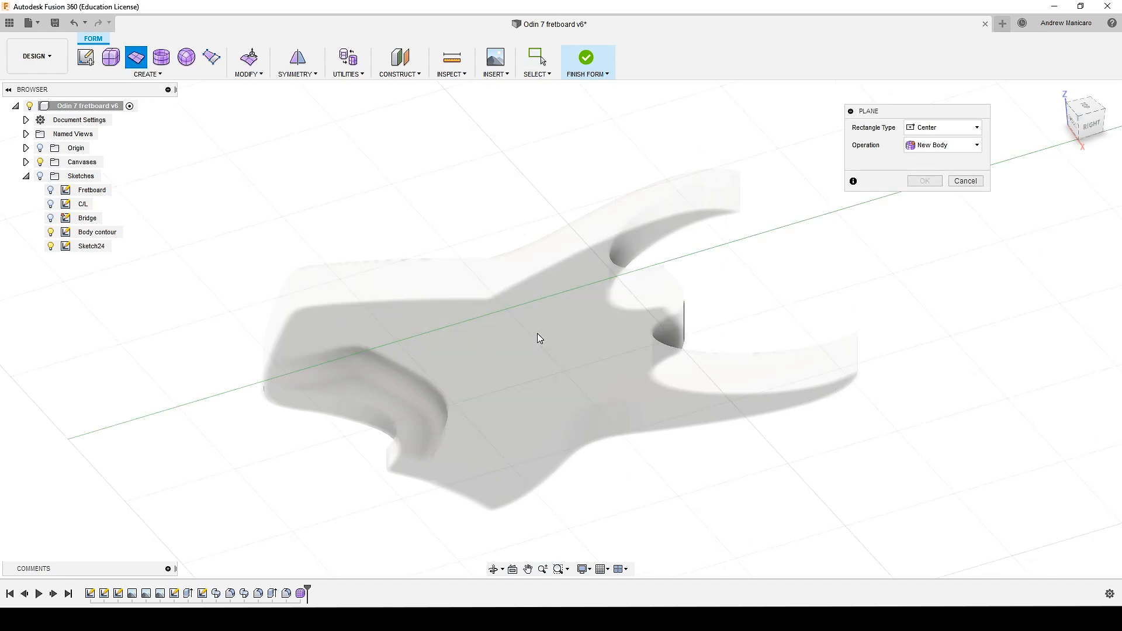
{"action": "mouse_move", "coordinate": [562, 387]}
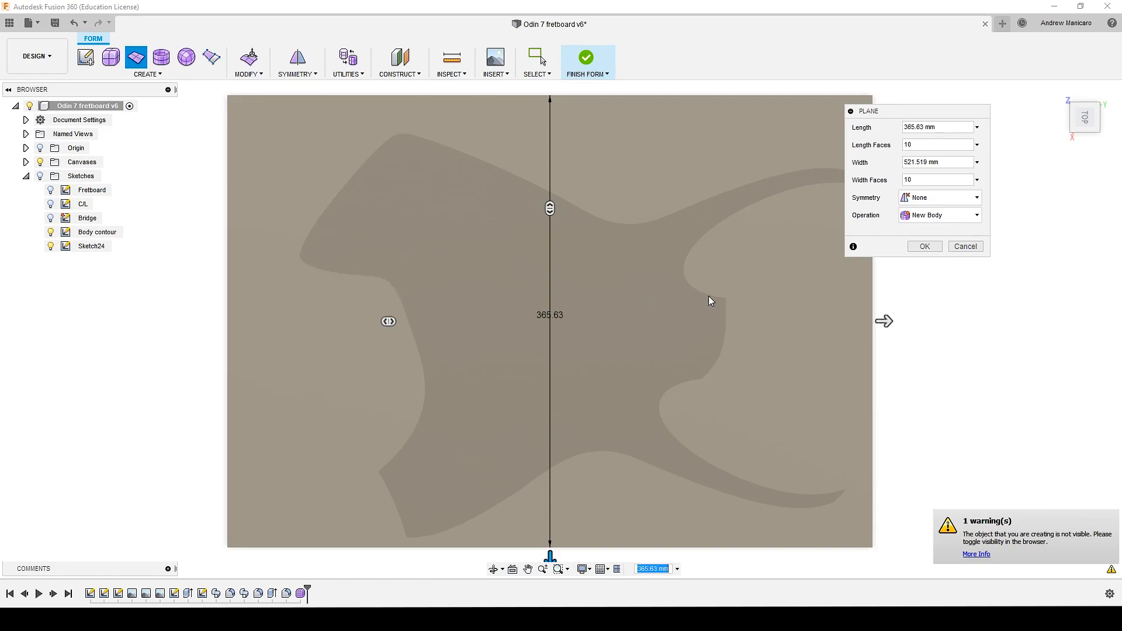
- Lay the form plane over the guitar body with 5 faces along its length
{"action": "left_click", "coordinate": [938, 144]}
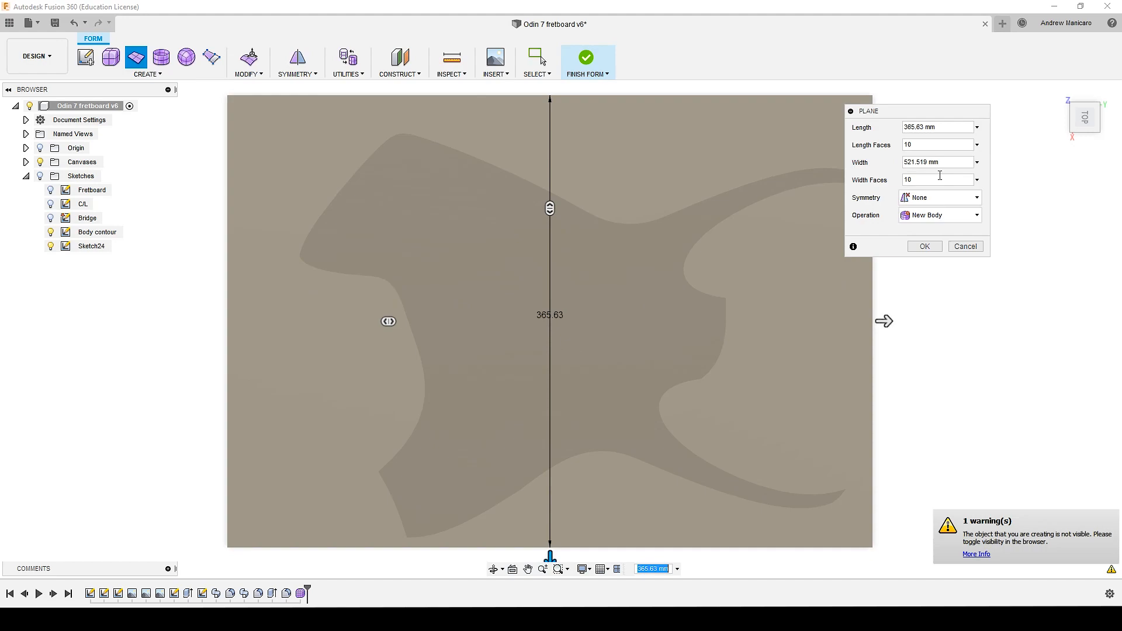
{"action": "mouse_move", "coordinate": [435, 119]}
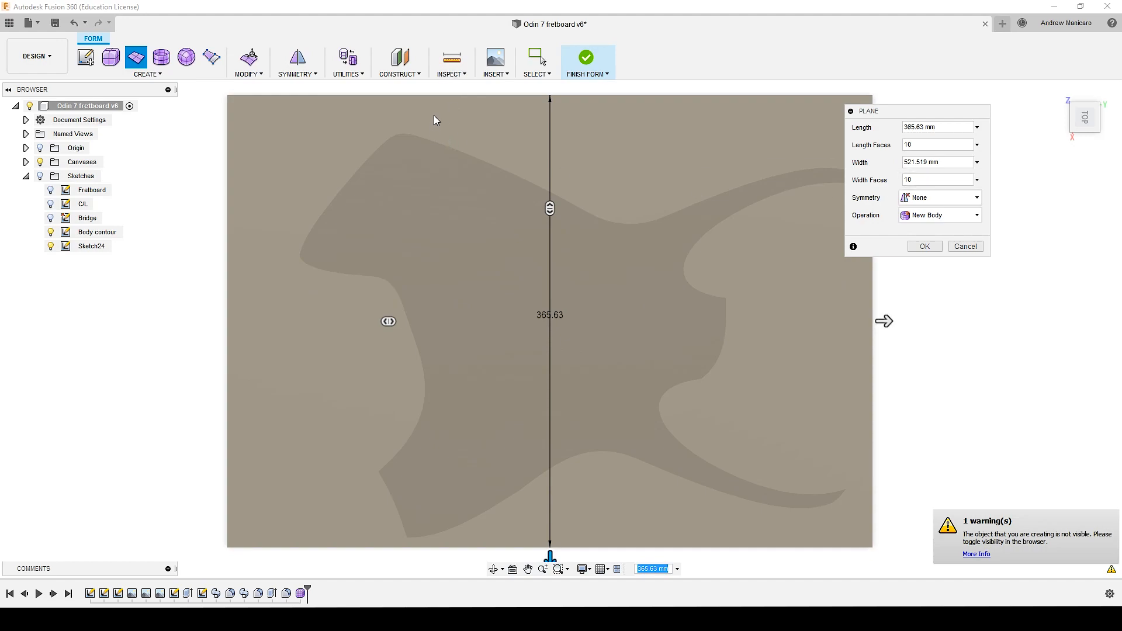
{"action": "mouse_move", "coordinate": [388, 231]}
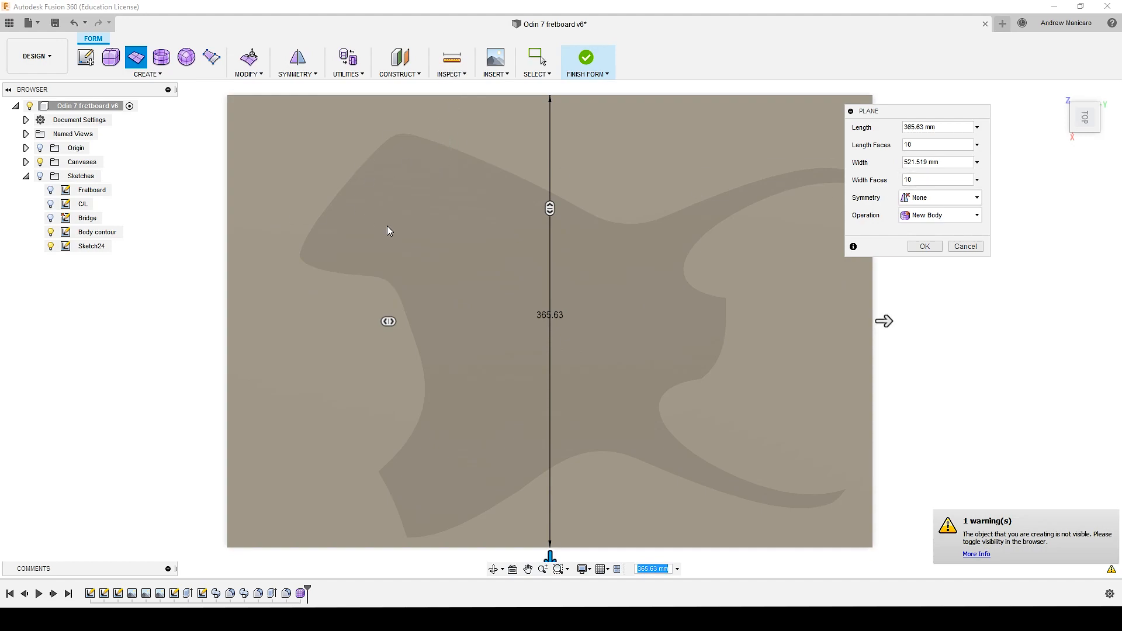
{"action": "left_click", "coordinate": [938, 145]}
{"action": "type", "text": "5"}
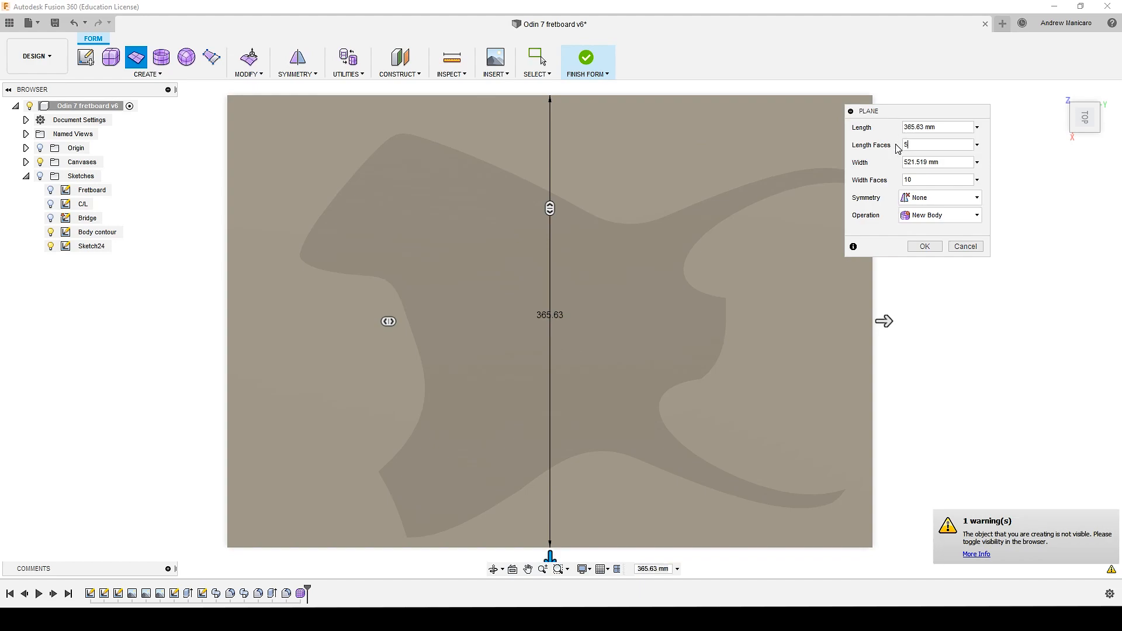
{"action": "left_click", "coordinate": [937, 180]}
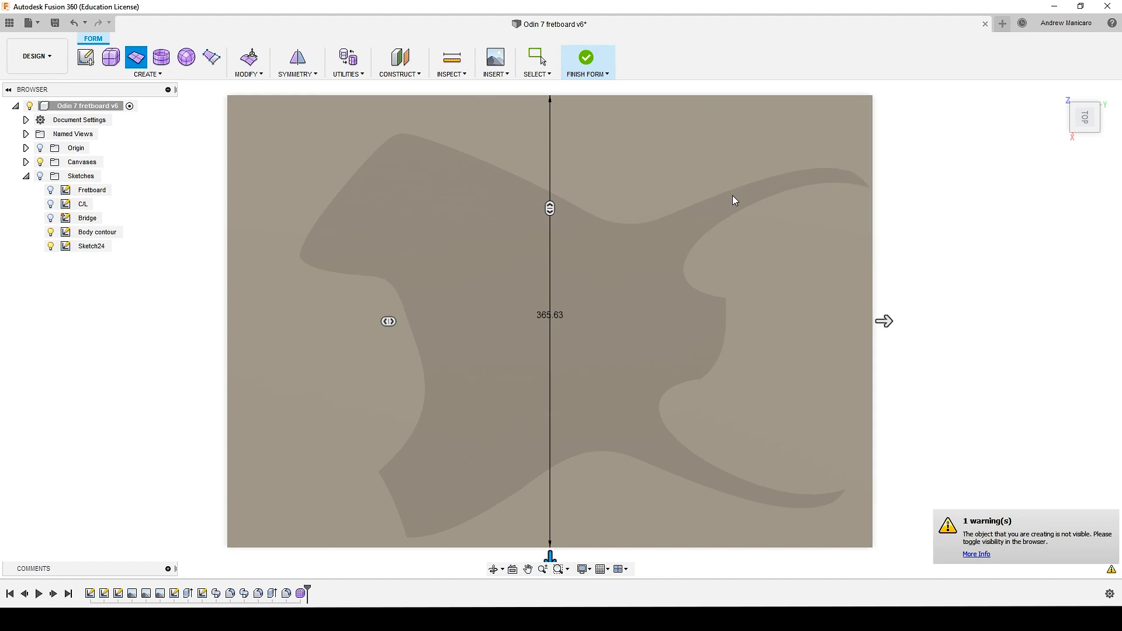
{"action": "left_click", "coordinate": [585, 58]}
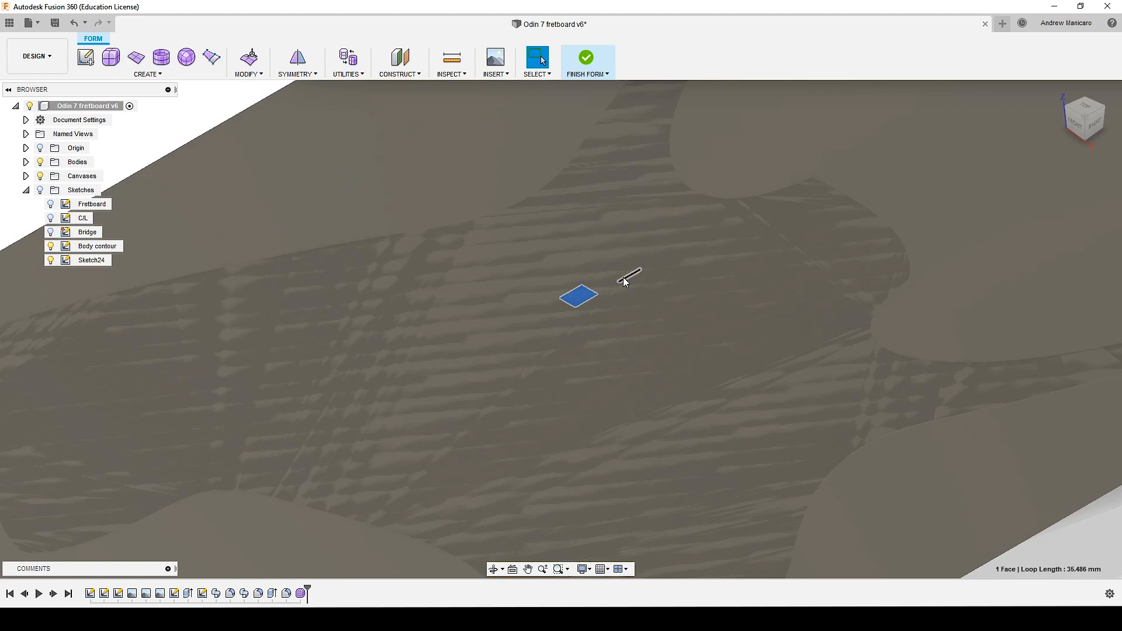
{"action": "mouse_move", "coordinate": [597, 314]}
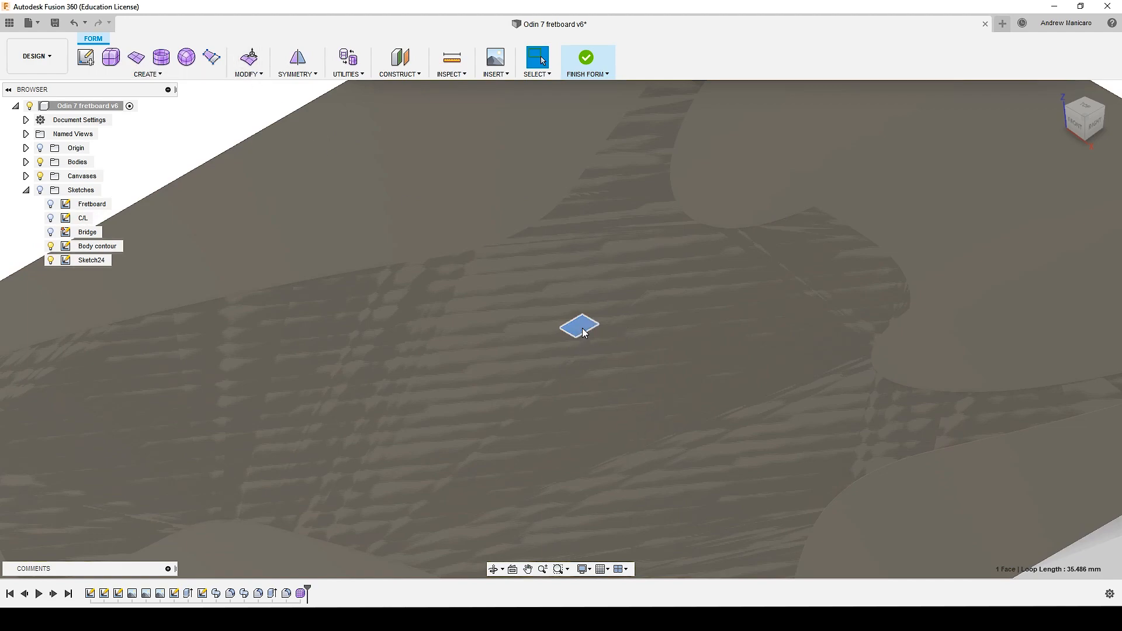
{"action": "left_click", "coordinate": [248, 61]}
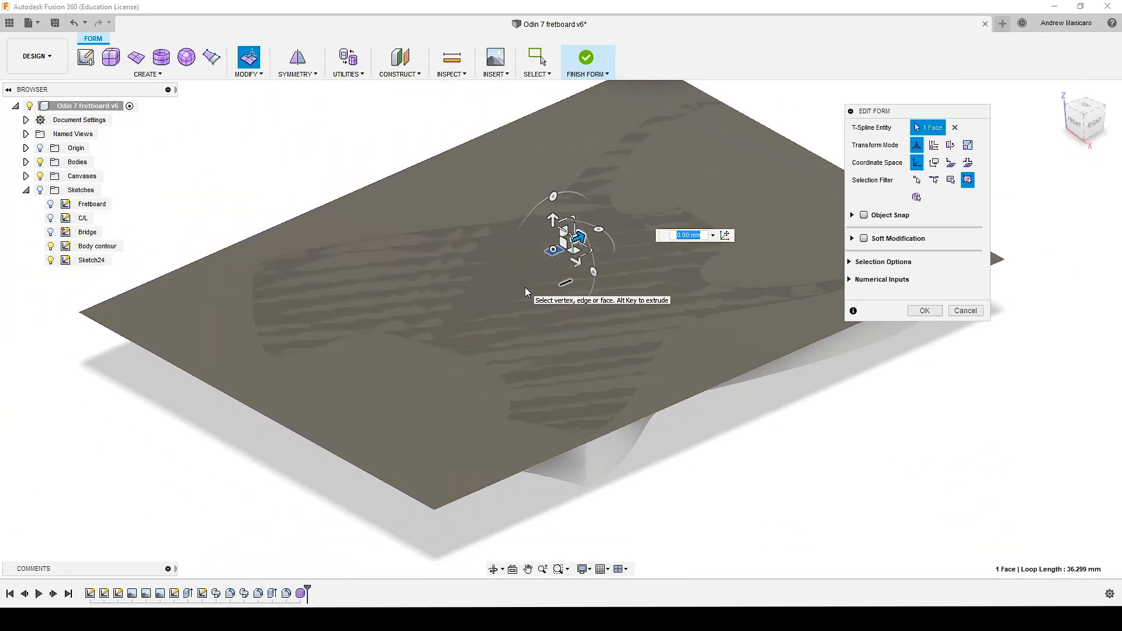
{"action": "mouse_move", "coordinate": [990, 350]}
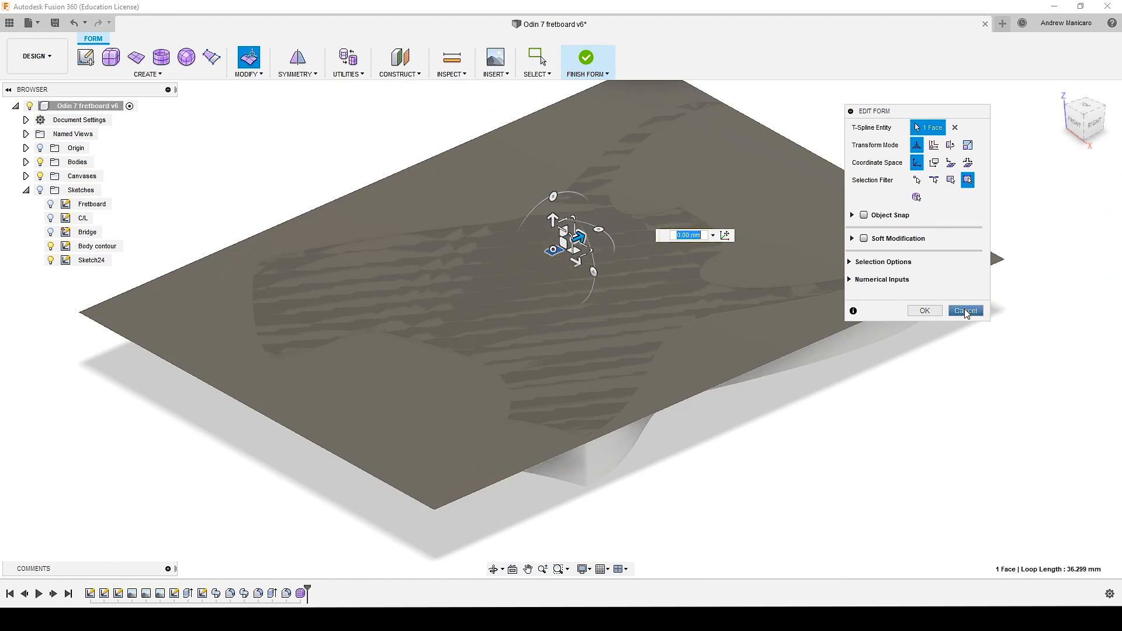
{"action": "left_click", "coordinate": [964, 310]}
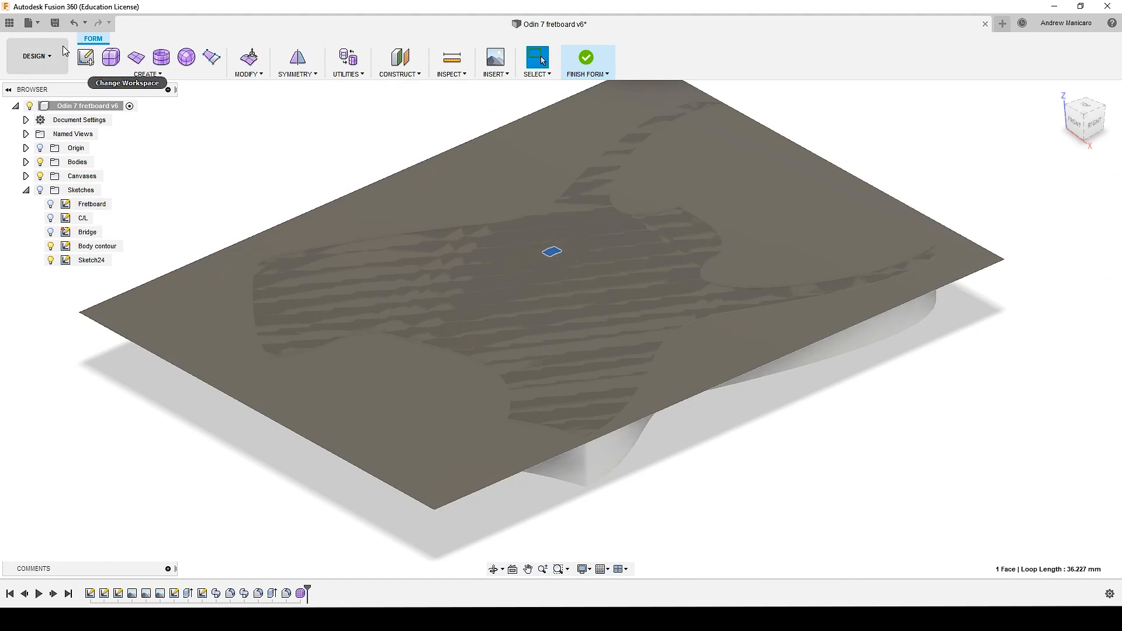
- Leave form mode and return to the solid guitar body workspace
{"action": "left_click", "coordinate": [585, 58]}
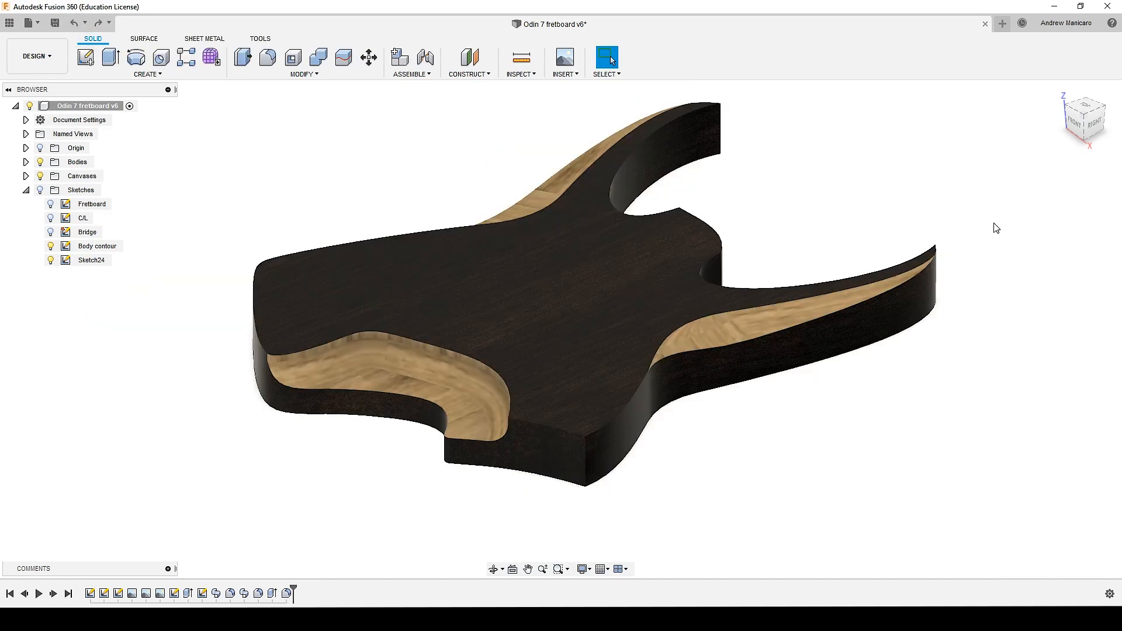
{"action": "mouse_move", "coordinate": [872, 206]}
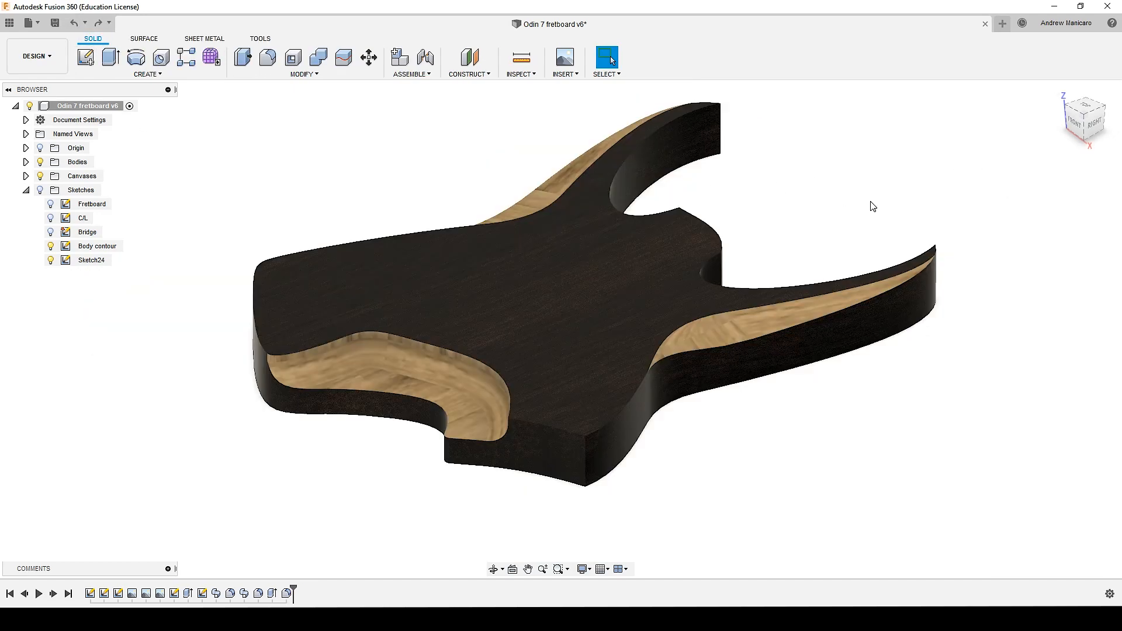
{"action": "mouse_move", "coordinate": [903, 282]}
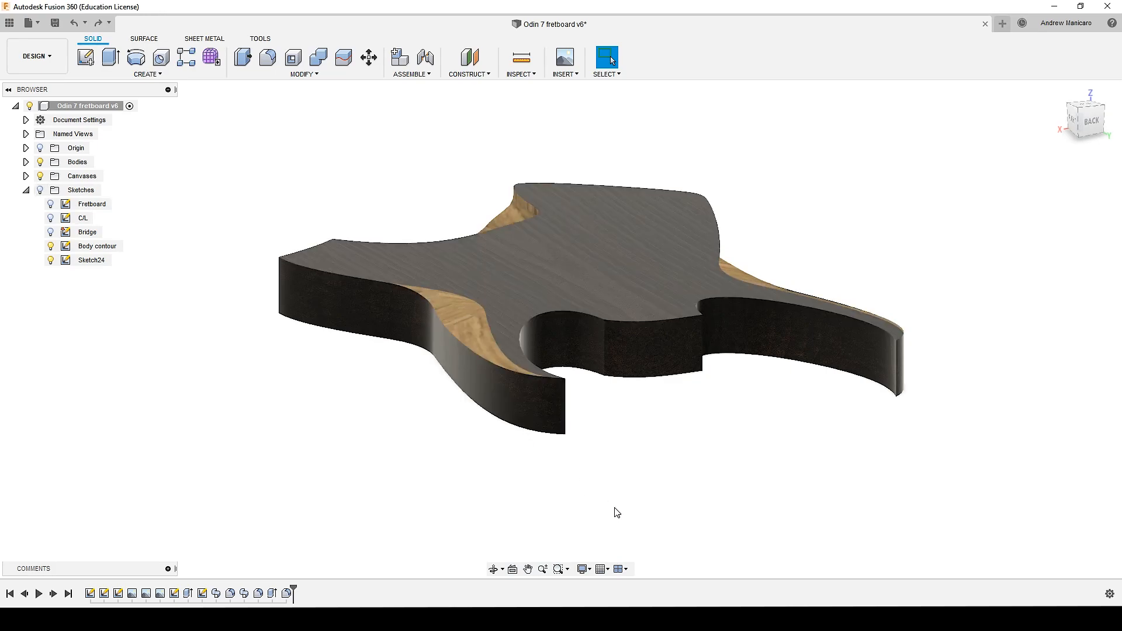
{"action": "mouse_move", "coordinate": [641, 533]}
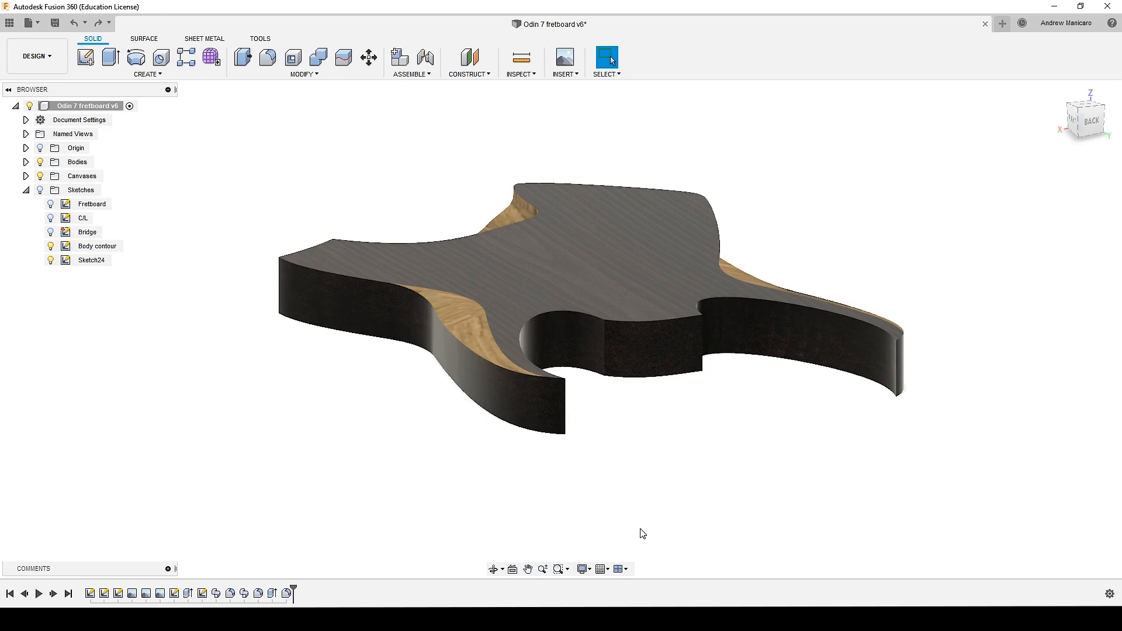
{"action": "mouse_move", "coordinate": [41, 190]}
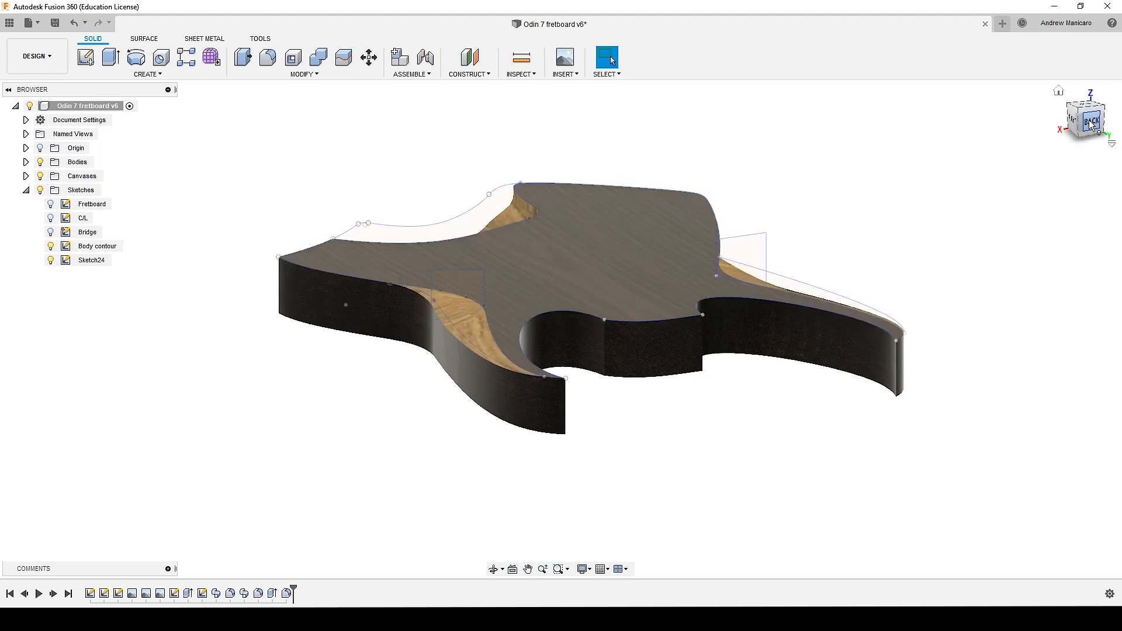
- View the body from the back and open Sketch24 for editing
{"action": "left_click", "coordinate": [1087, 119]}
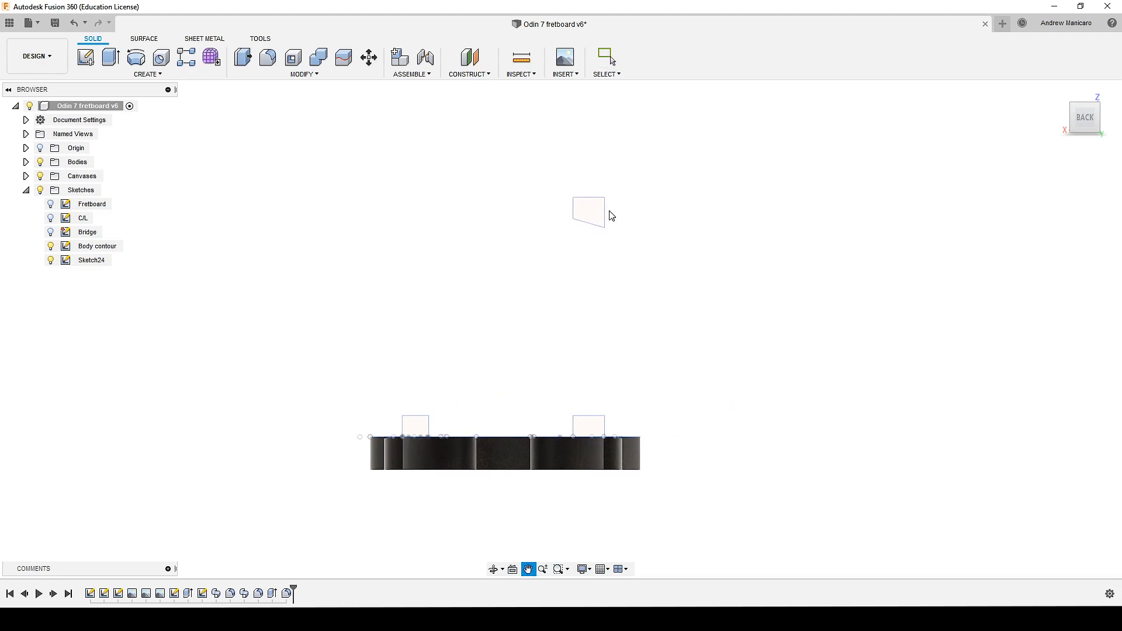
{"action": "right_click", "coordinate": [91, 260]}
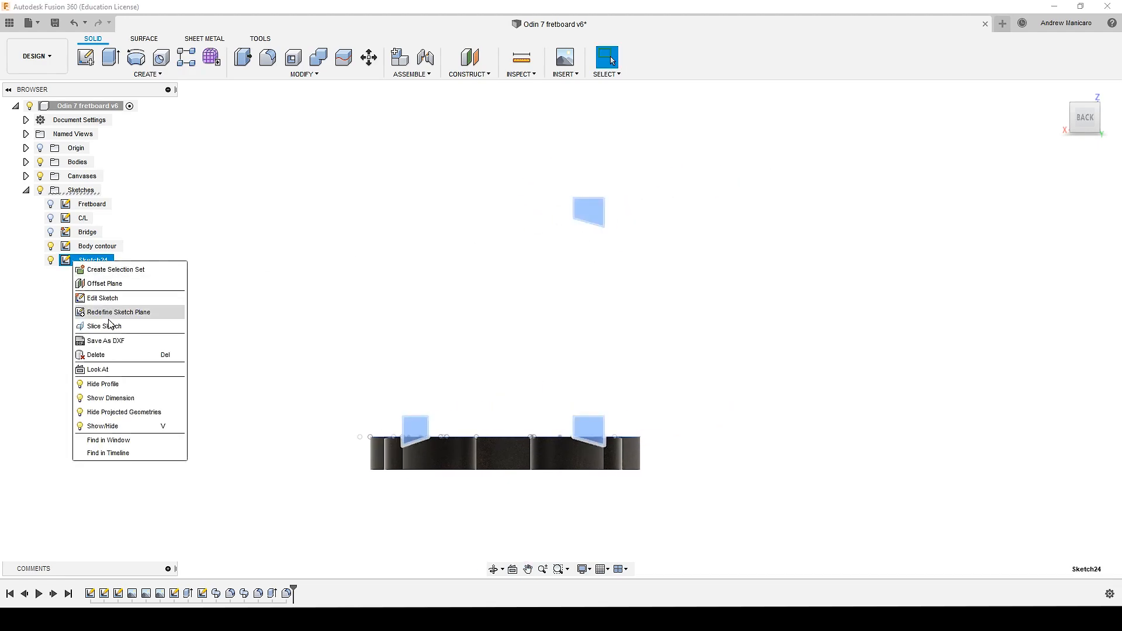
{"action": "left_click", "coordinate": [103, 298]}
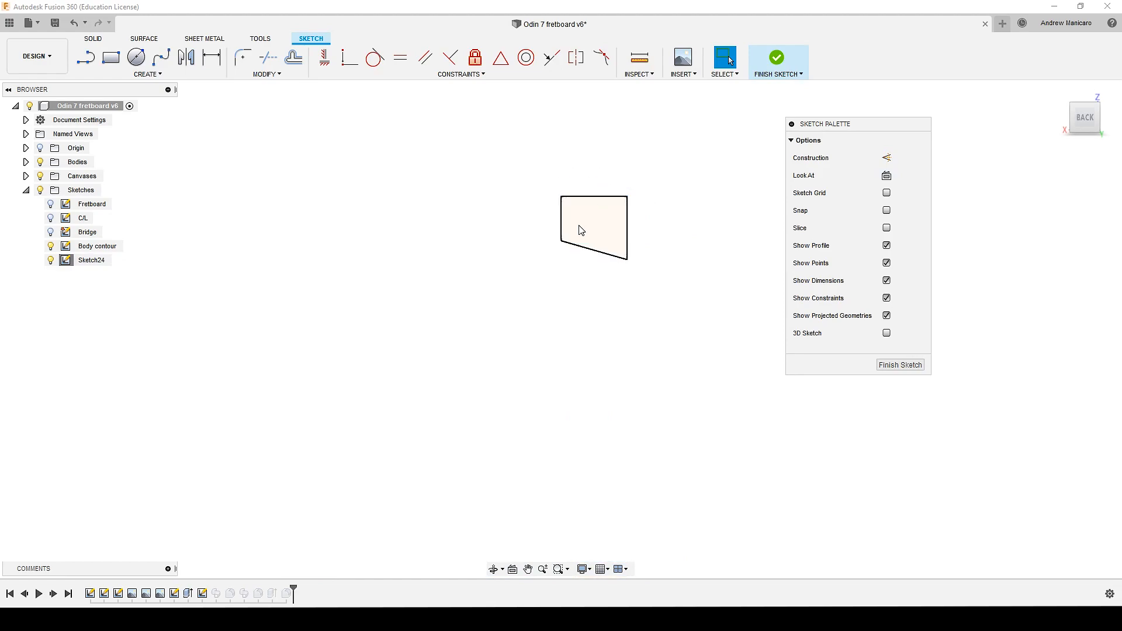
{"action": "mouse_move", "coordinate": [581, 213]}
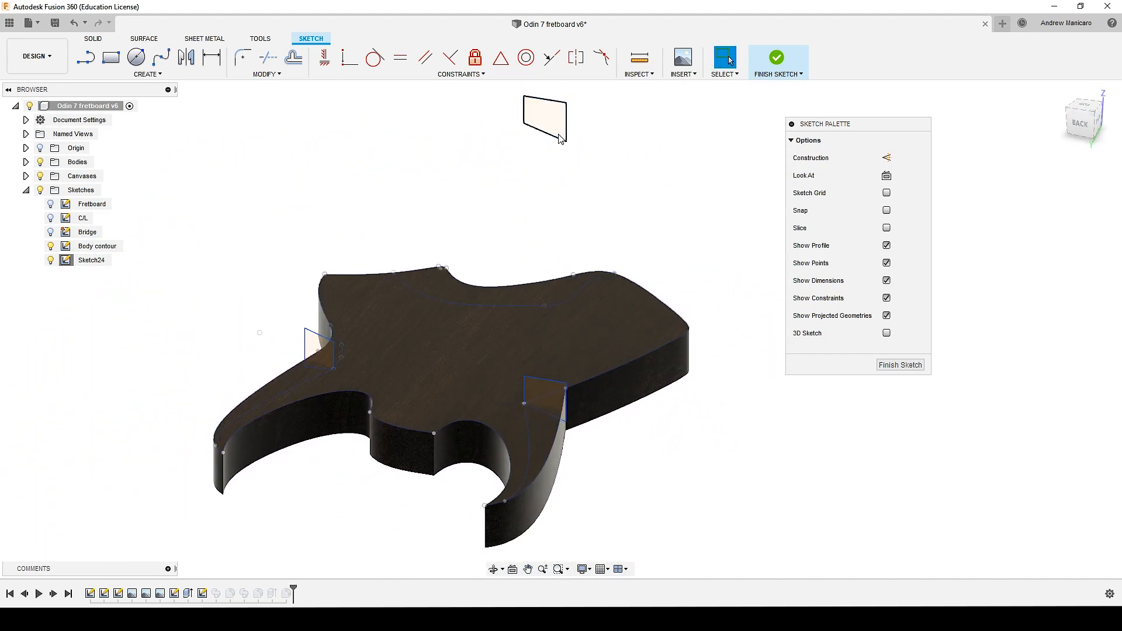
- Start a Move/Copy of the selected bevel profile geometry toward the horn edges
{"action": "left_click", "coordinate": [544, 119]}
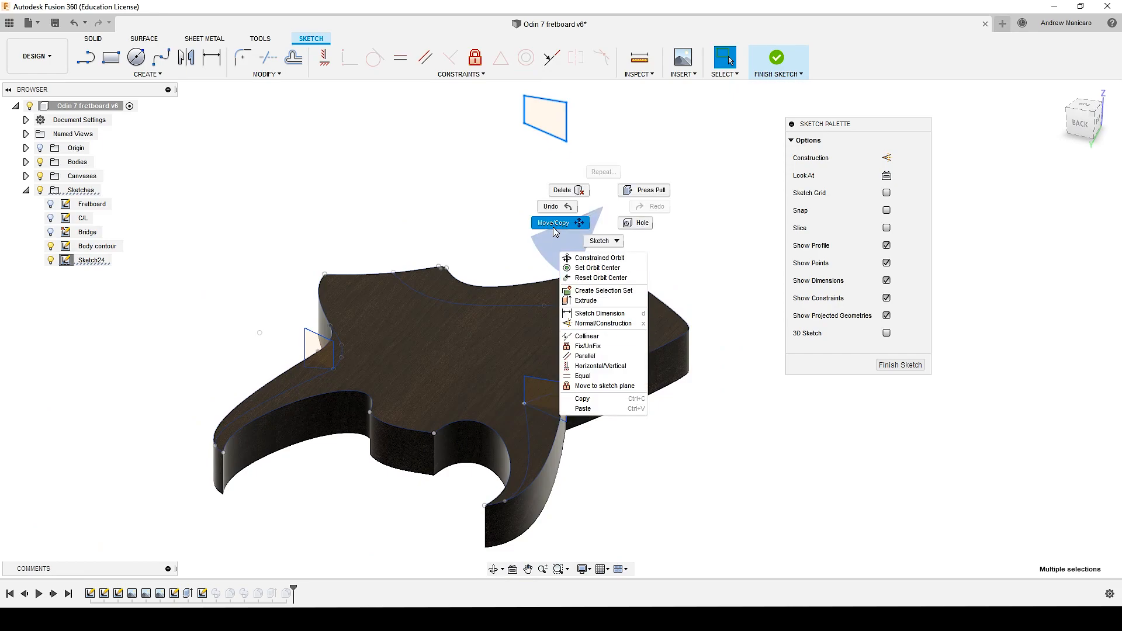
{"action": "left_click", "coordinate": [553, 222]}
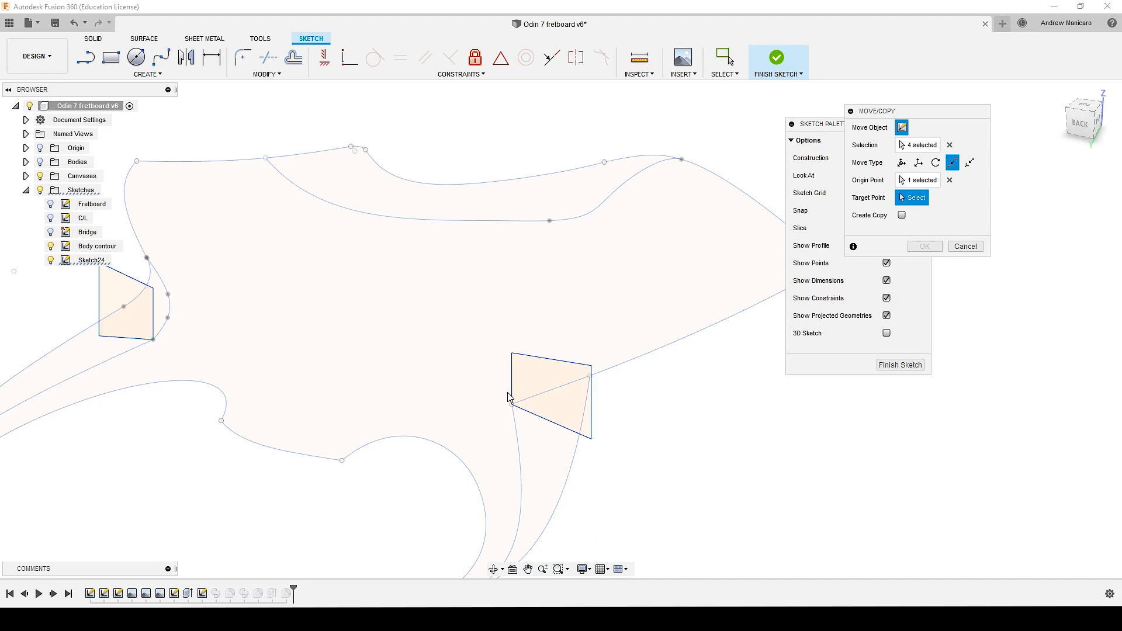
{"action": "mouse_move", "coordinate": [492, 403]}
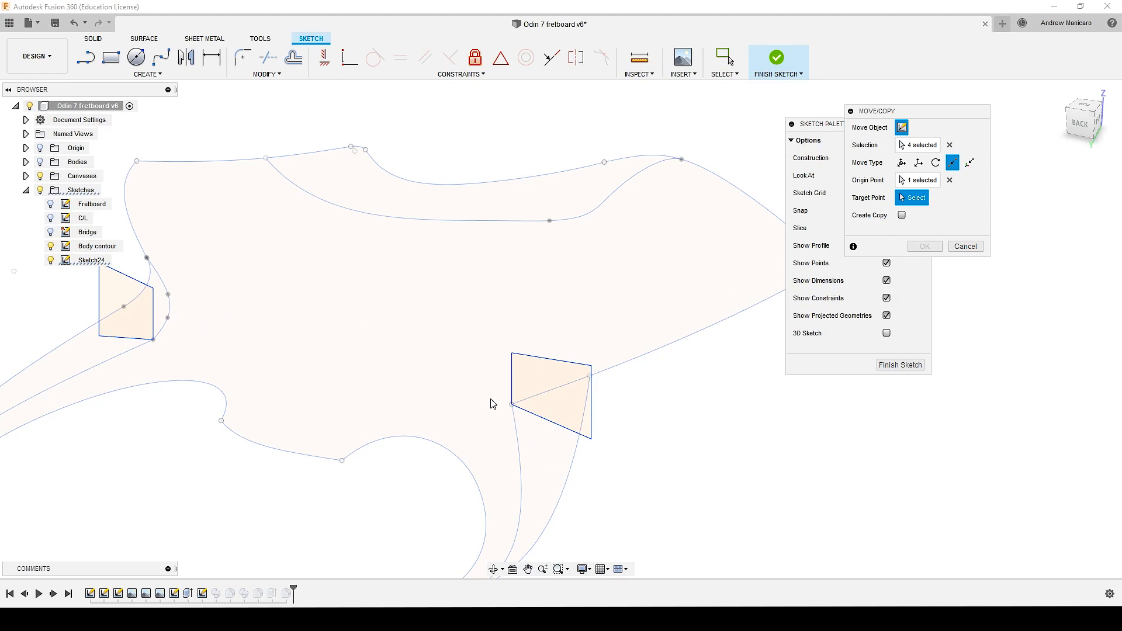
{"action": "mouse_move", "coordinate": [920, 475]}
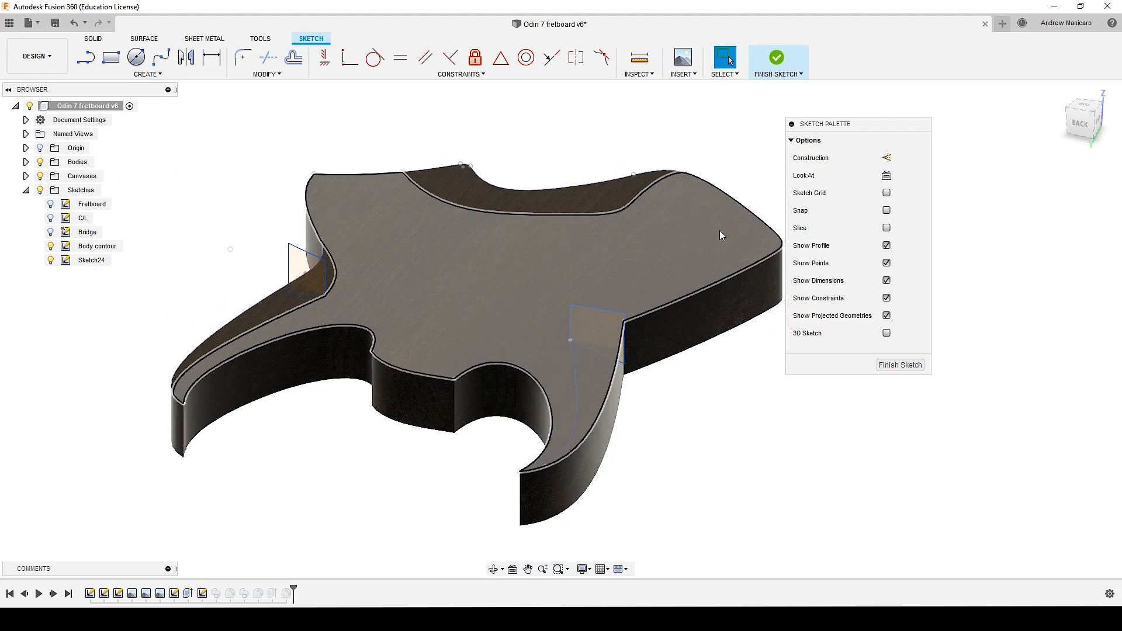
- Finish the sketch and start a sweep with the triangular Sketch24 profile as cross-section
{"action": "left_click", "coordinate": [148, 63]}
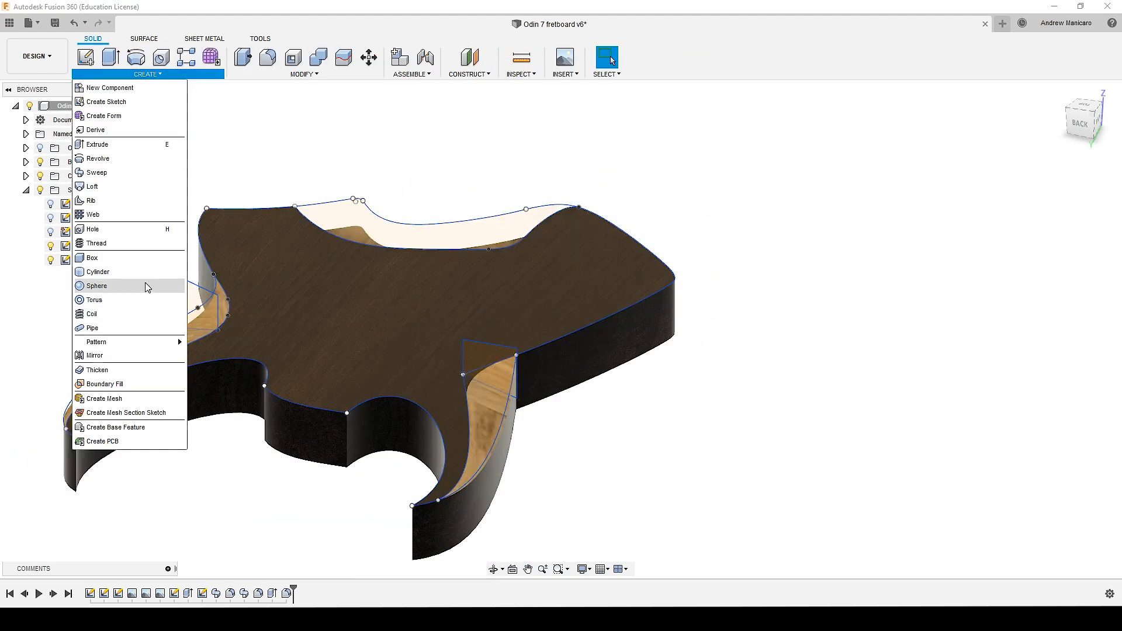
{"action": "left_click", "coordinate": [95, 173]}
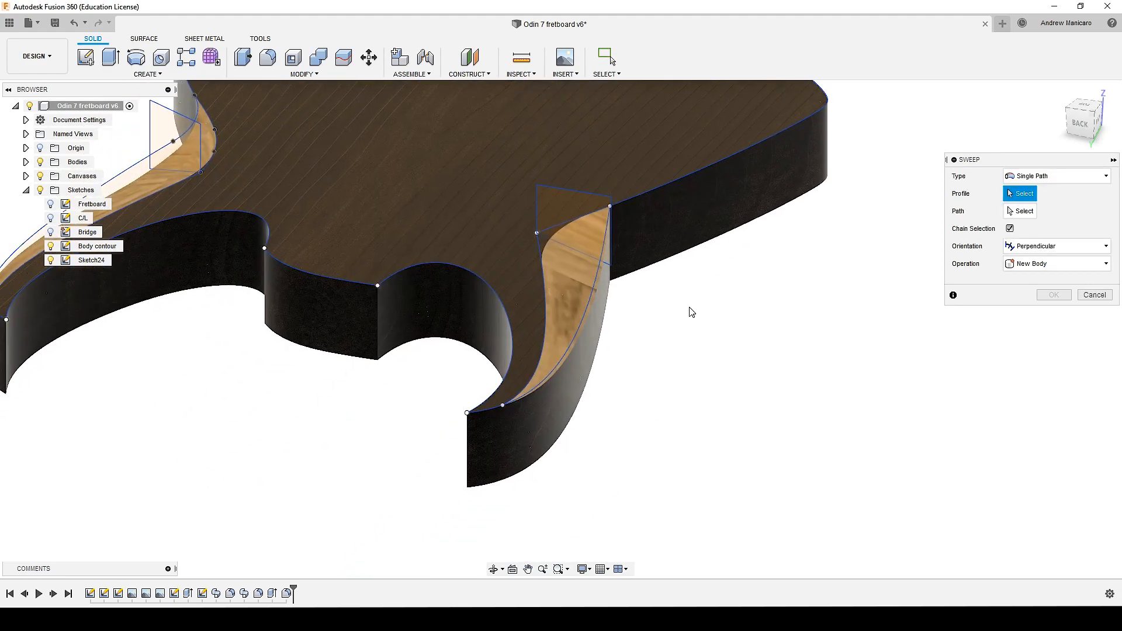
{"action": "left_click", "coordinate": [569, 215]}
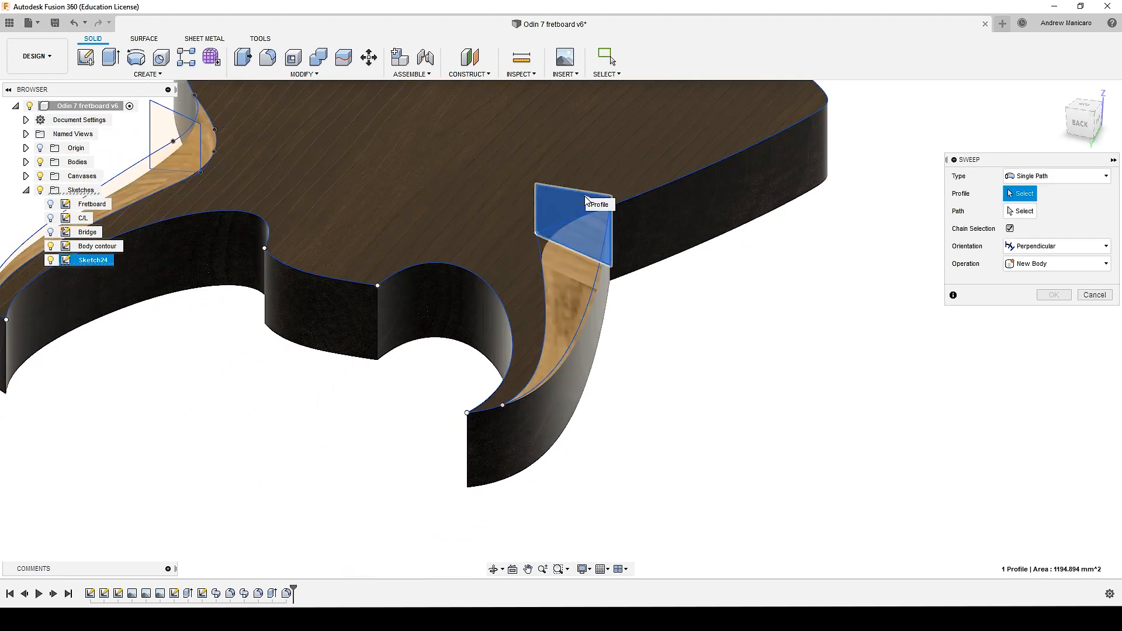
{"action": "left_click", "coordinate": [573, 222]}
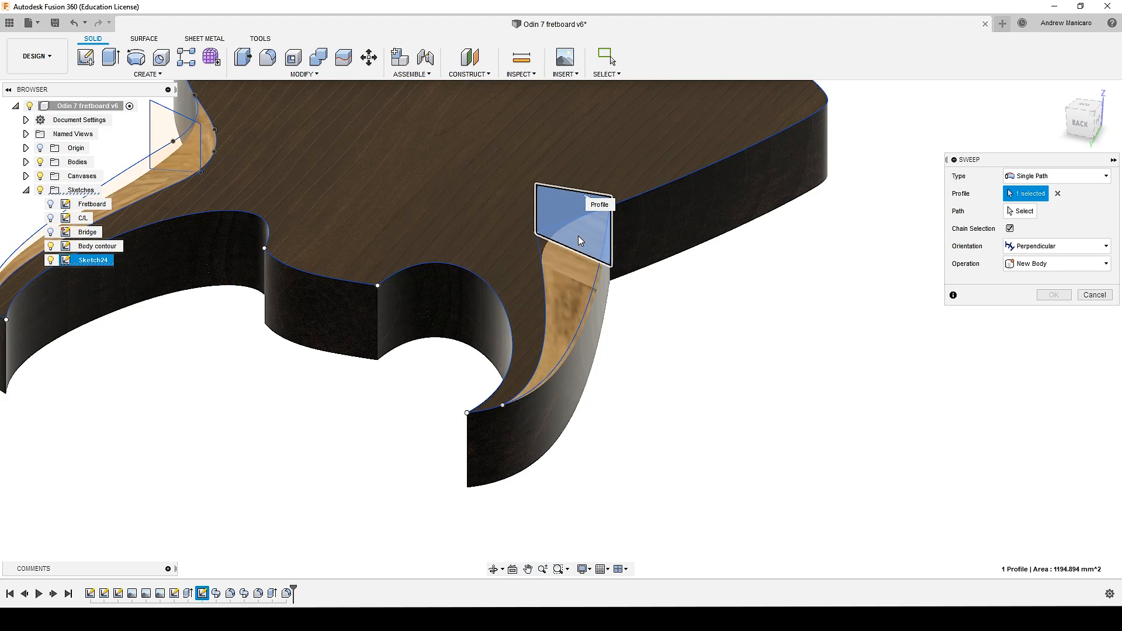
{"action": "mouse_move", "coordinate": [580, 241]}
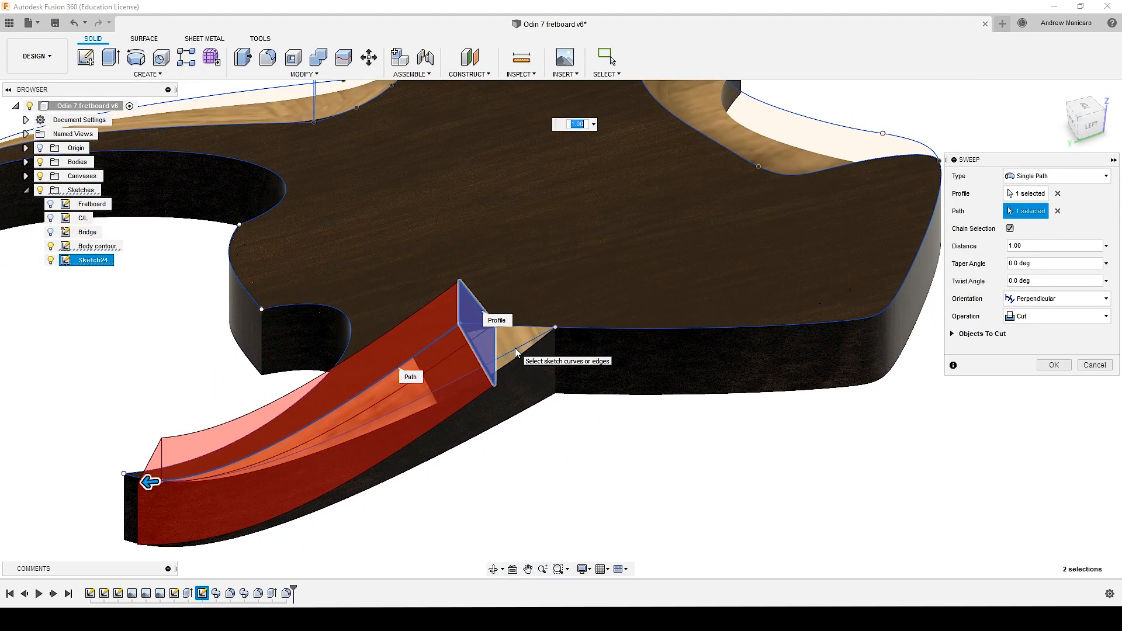
{"action": "mouse_move", "coordinate": [518, 346]}
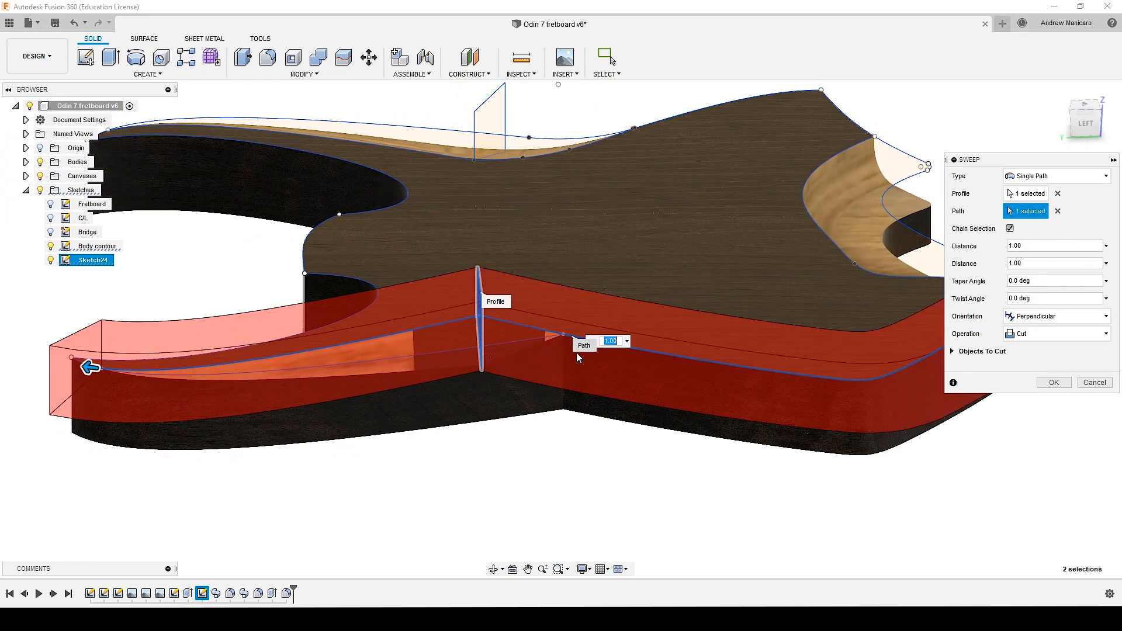
{"action": "mouse_move", "coordinate": [436, 412]}
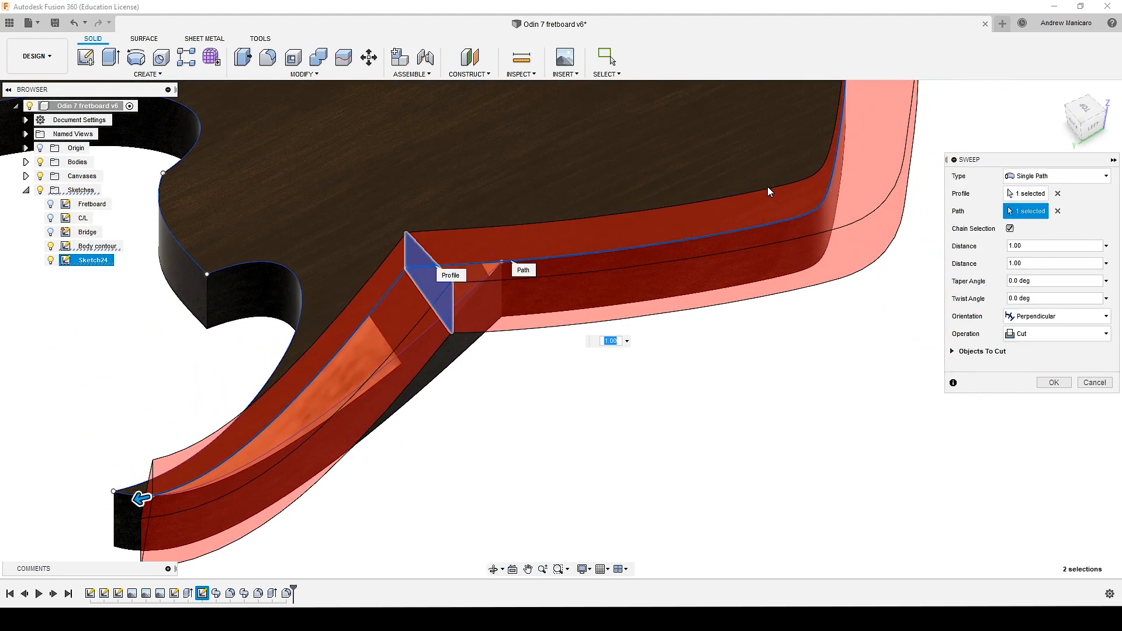
{"action": "mouse_move", "coordinate": [628, 260]}
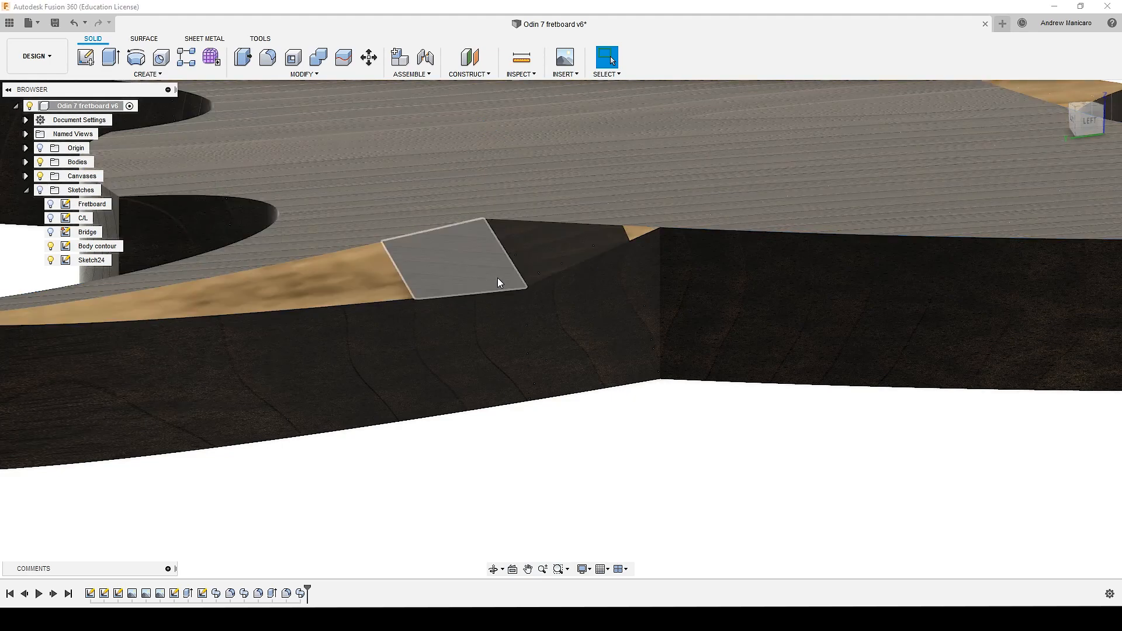
- Clear the selection and start a fillet to round the horn bevel edges
{"action": "left_click", "coordinate": [651, 440]}
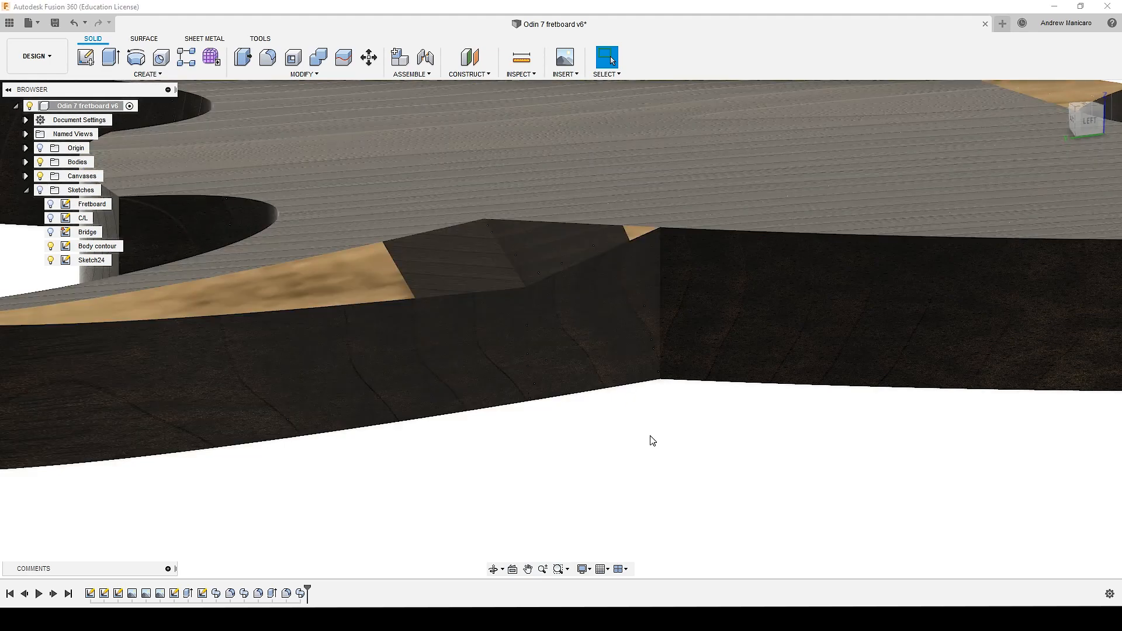
{"action": "mouse_move", "coordinate": [267, 57]}
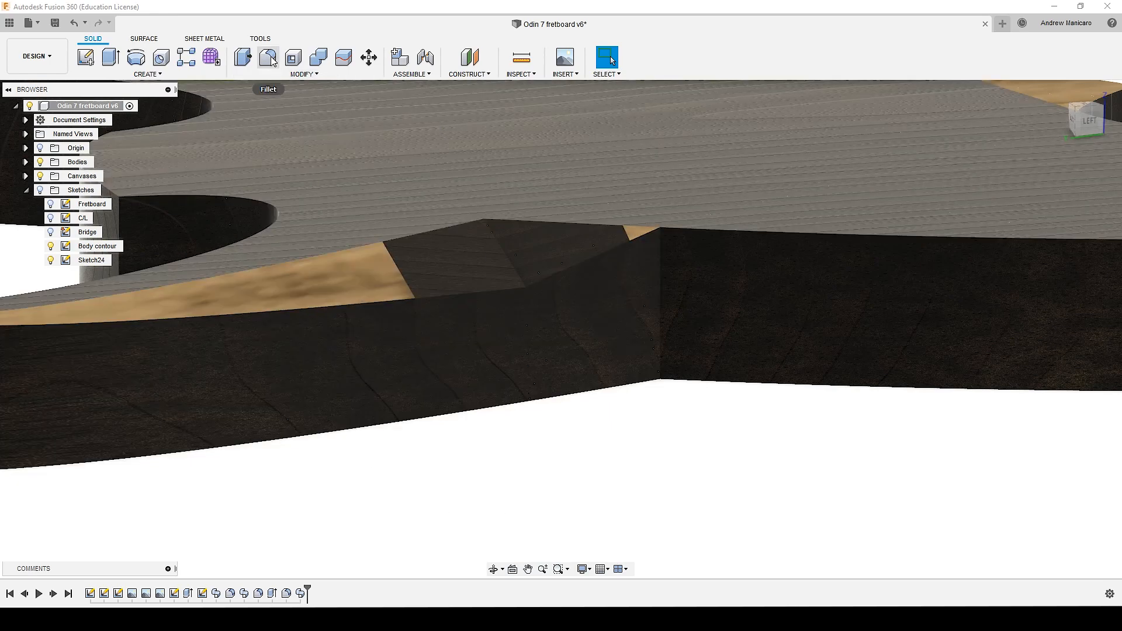
{"action": "left_click", "coordinate": [268, 57]}
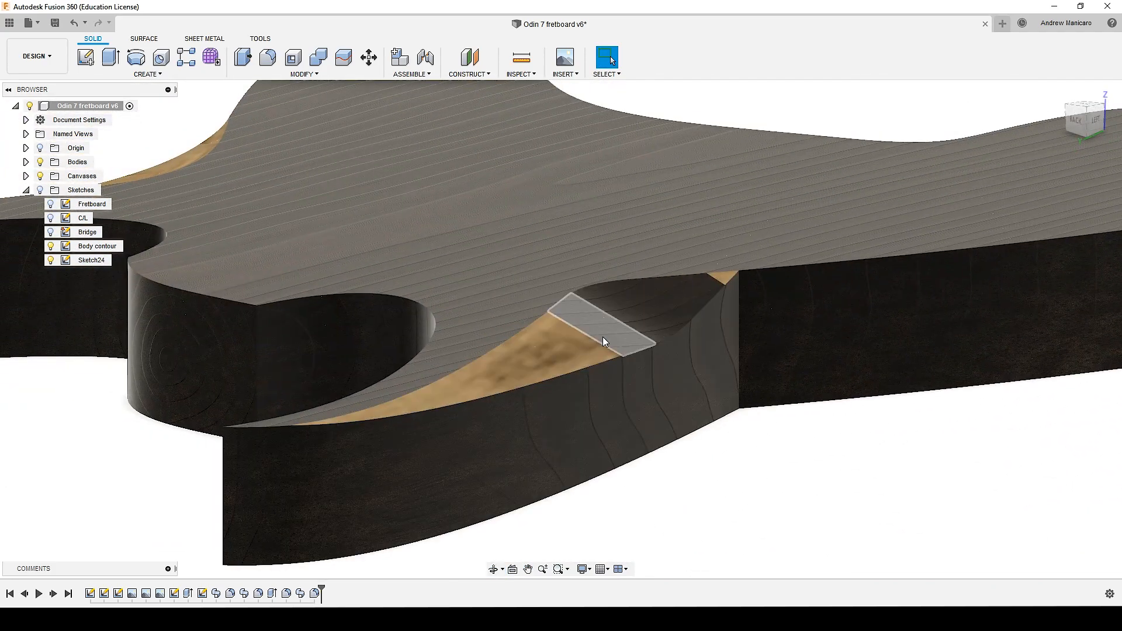
- Clear the selection and inspect the beveled horns on the body
{"action": "left_click", "coordinate": [74, 24]}
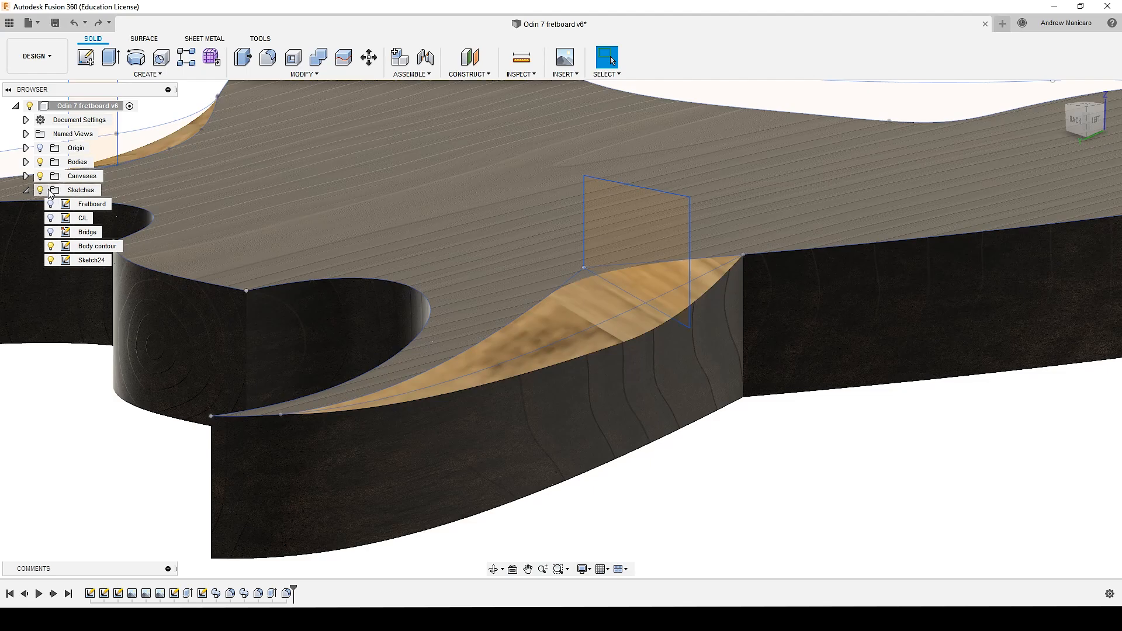
{"action": "left_click", "coordinate": [651, 300]}
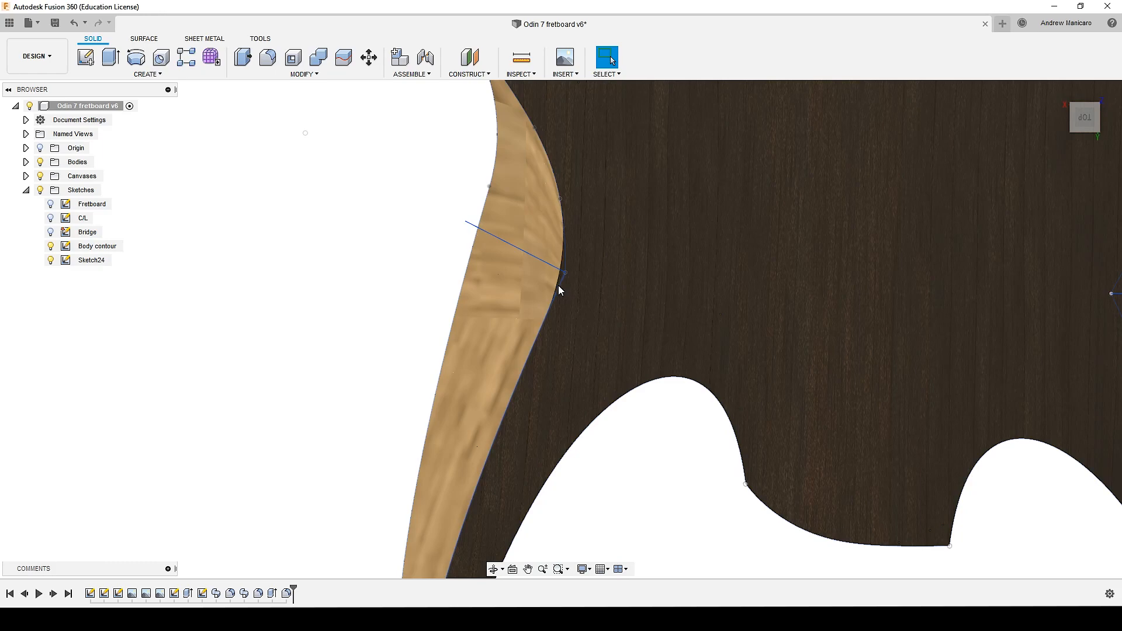
{"action": "mouse_move", "coordinate": [564, 289]}
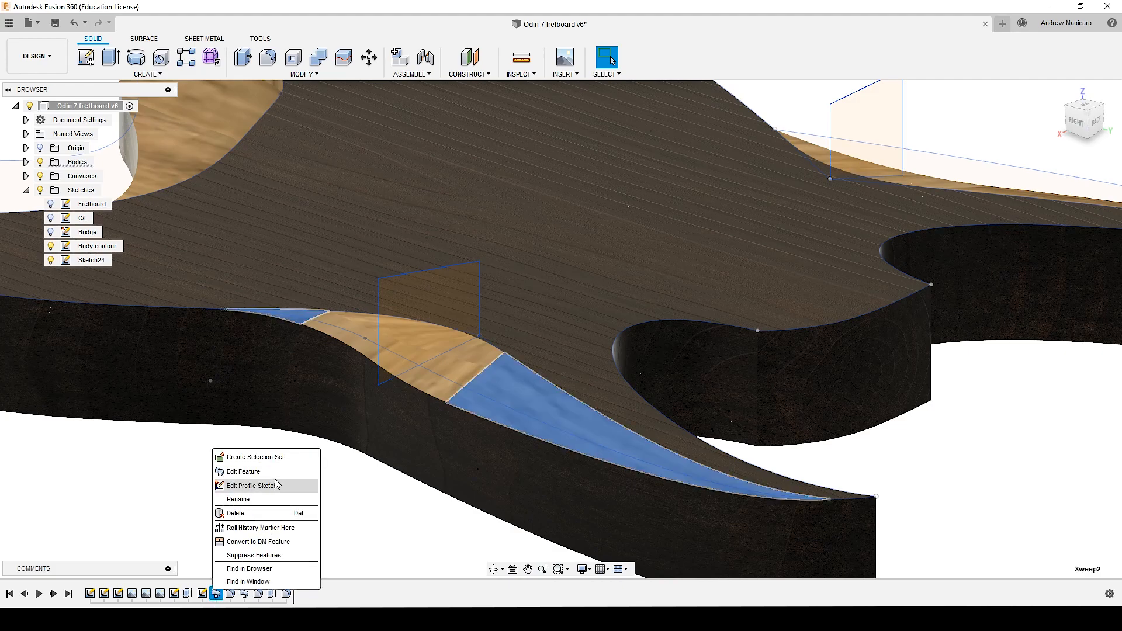
- Reopen the second sweep cut (Sweep2) for editing
{"action": "left_click", "coordinate": [243, 471]}
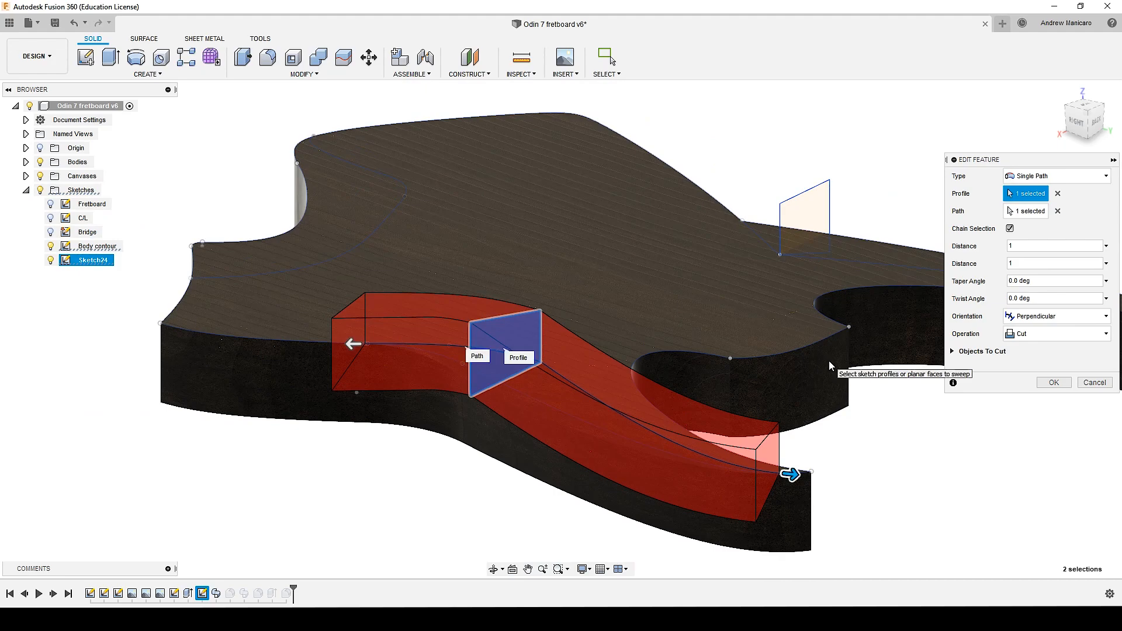
{"action": "mouse_move", "coordinate": [546, 362]}
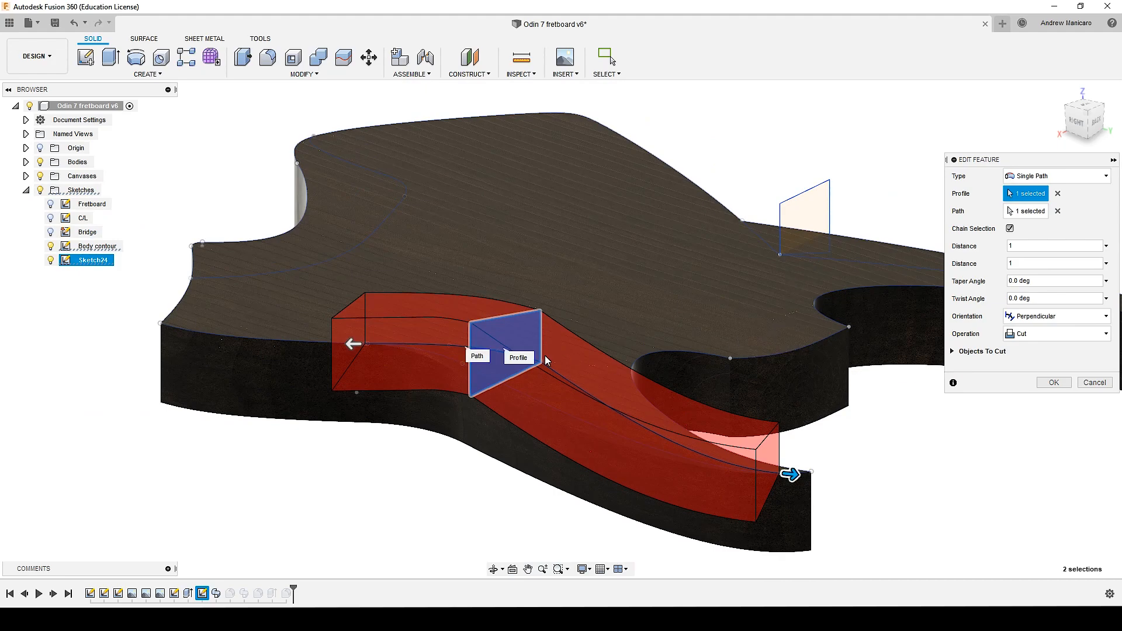
{"action": "mouse_move", "coordinate": [533, 320]}
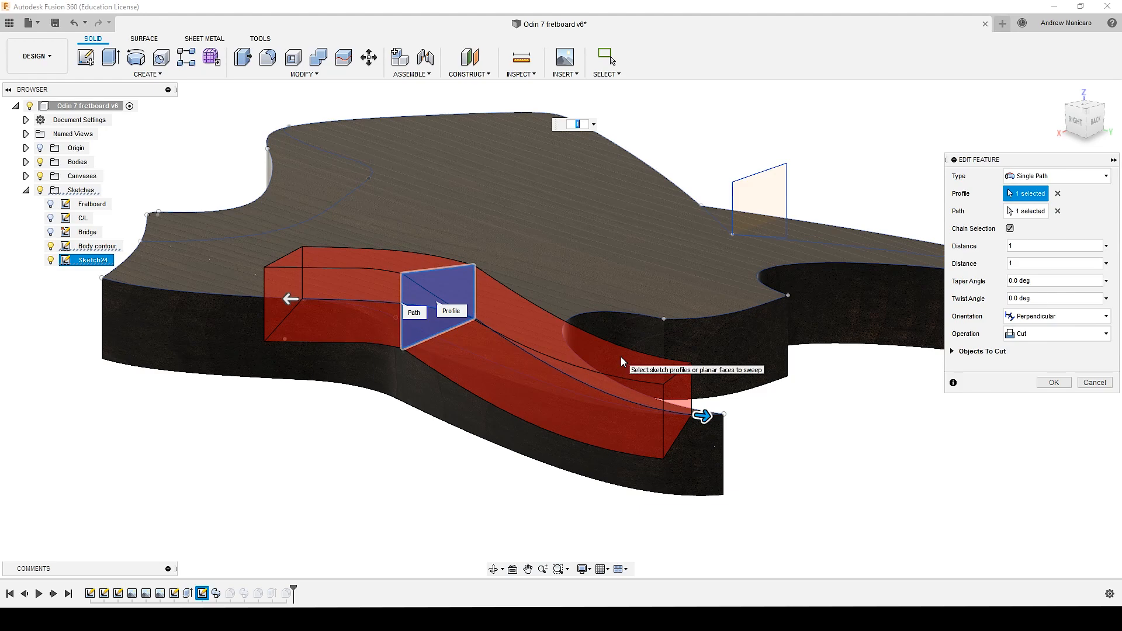
{"action": "mouse_move", "coordinate": [815, 343]}
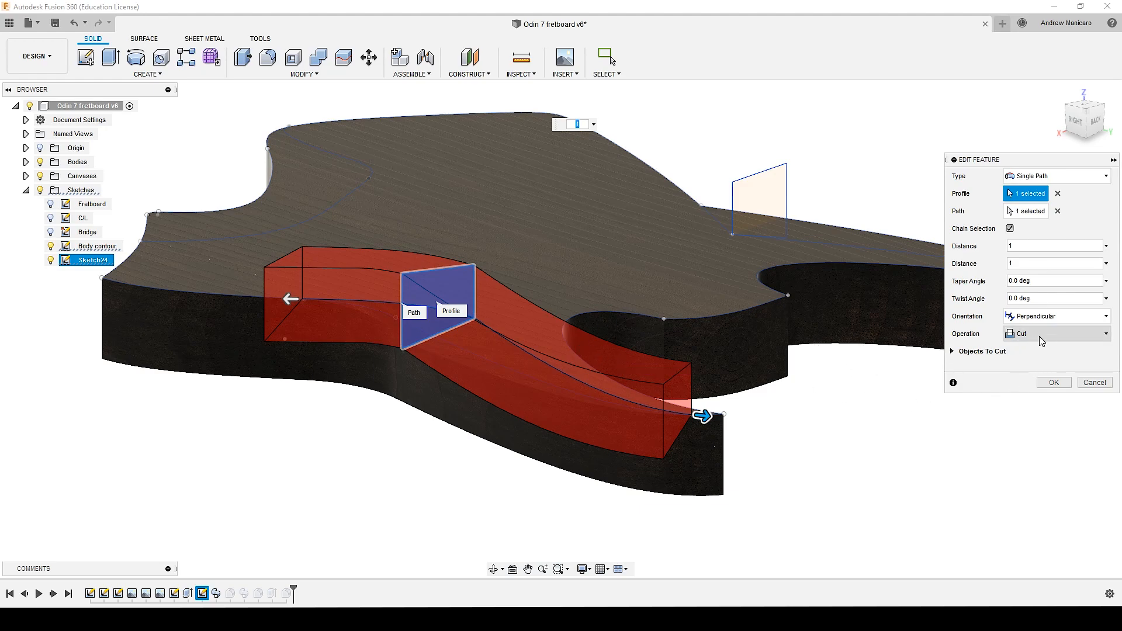
{"action": "mouse_move", "coordinate": [1050, 344]}
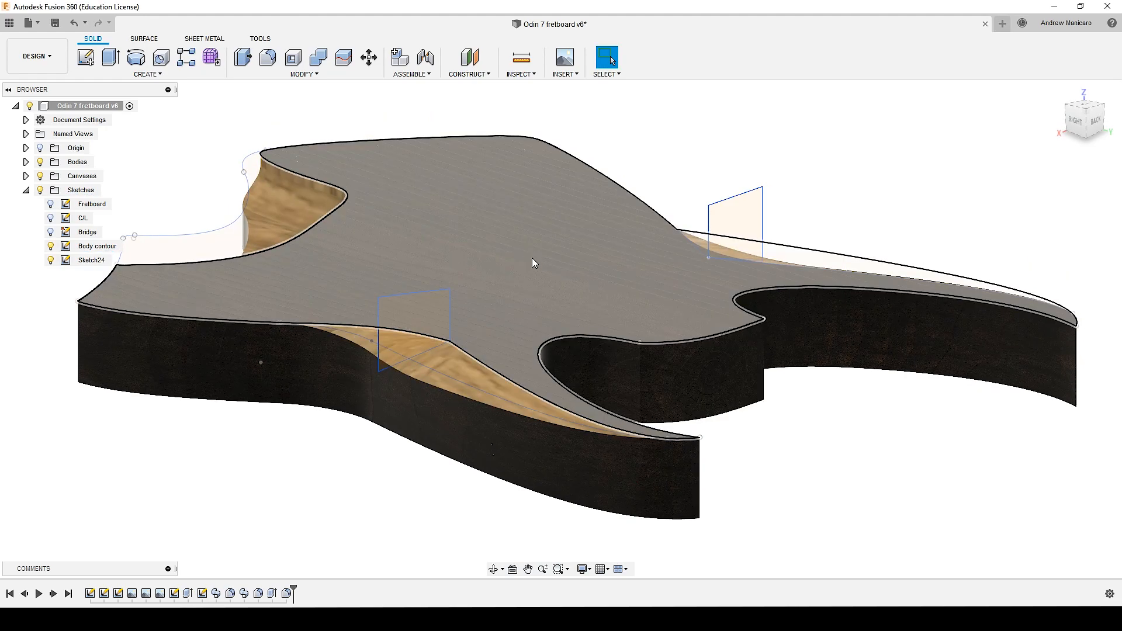
{"action": "mouse_move", "coordinate": [580, 276]}
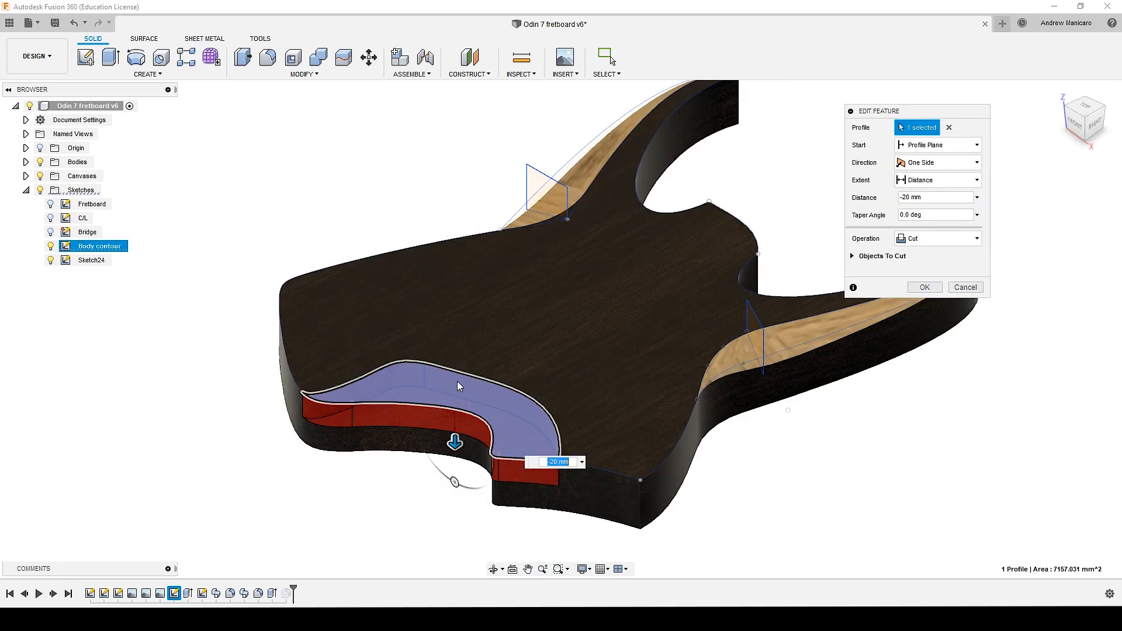
{"action": "mouse_move", "coordinate": [477, 410]}
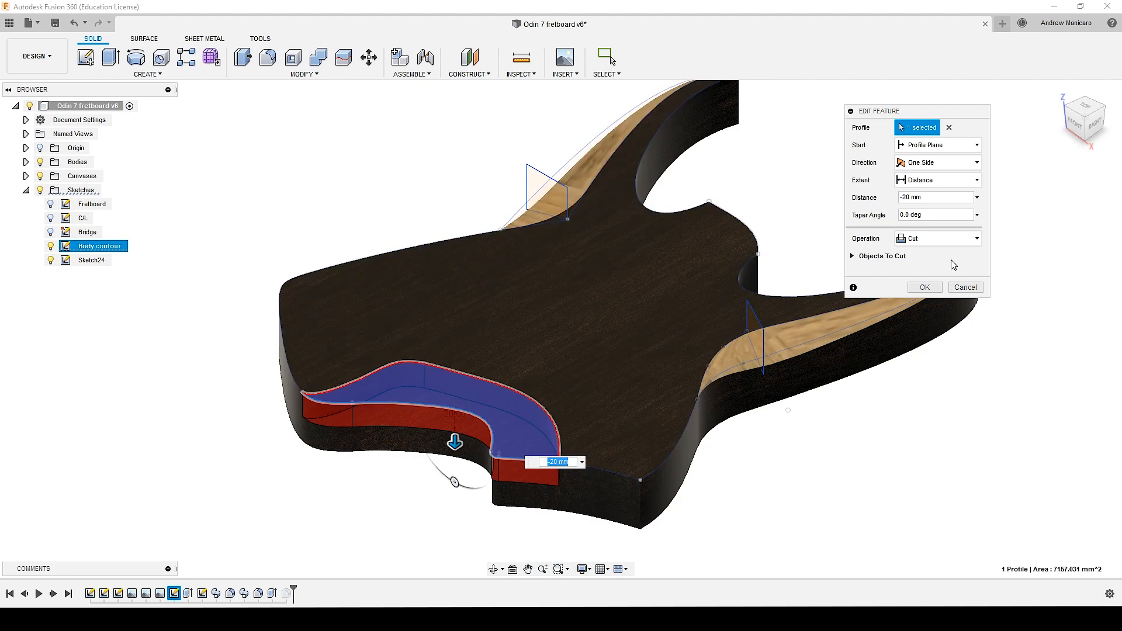
- Confirm the body-contour pocket as a 20 mm deep cut
{"action": "left_click", "coordinate": [923, 287]}
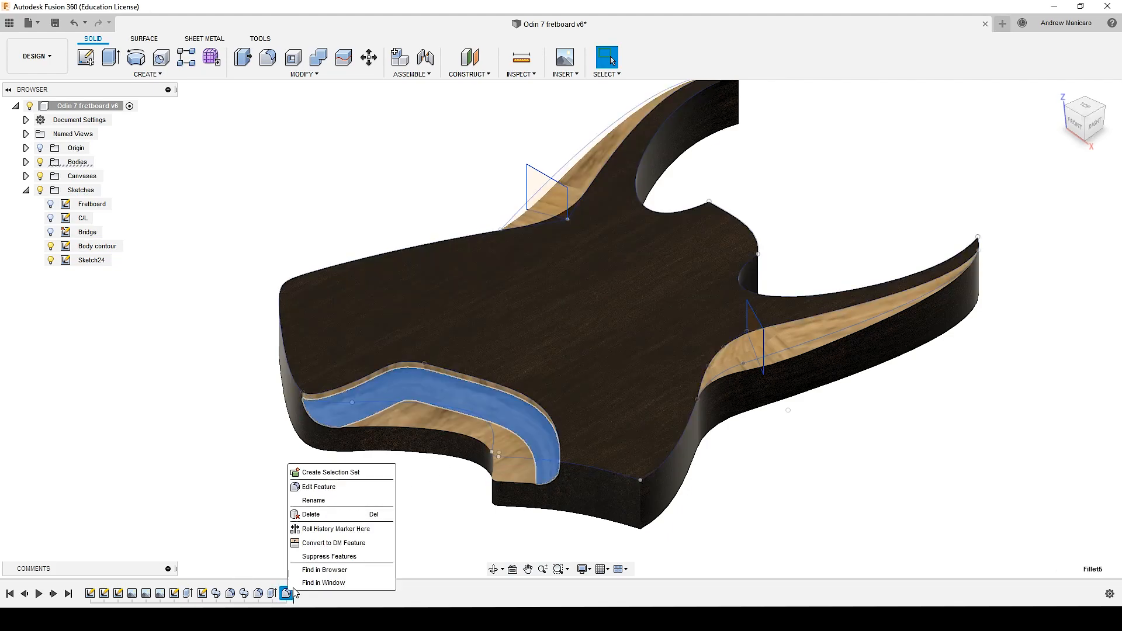
- Edit the pocket fillet and set its radius to 18.064 mm
{"action": "left_click", "coordinate": [318, 487]}
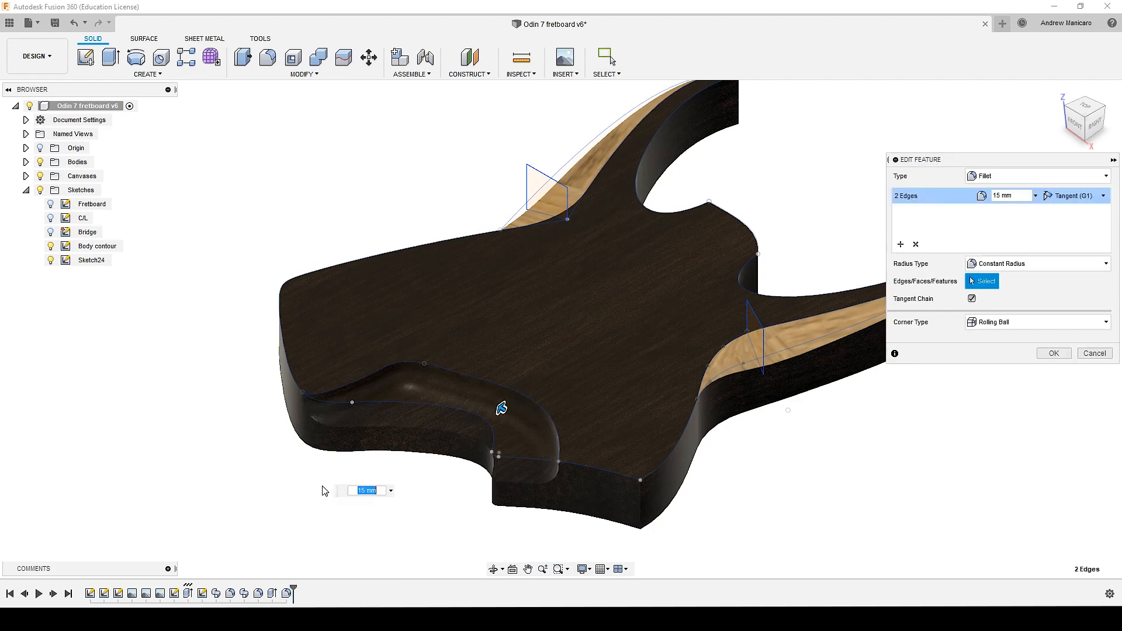
{"action": "mouse_move", "coordinate": [501, 409]}
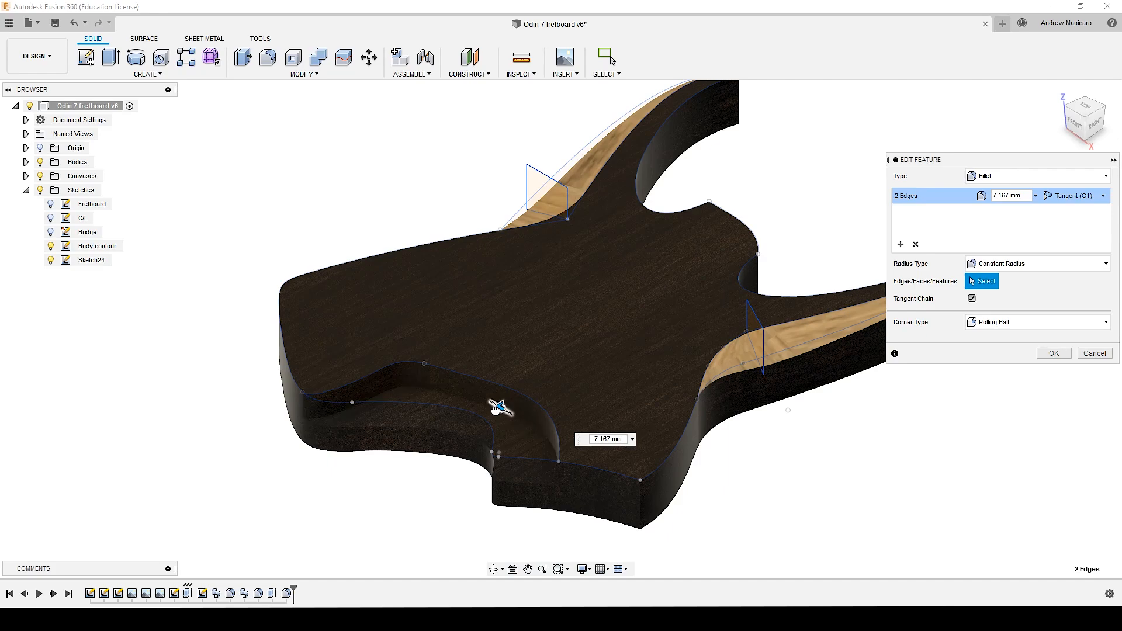
{"action": "type", "text": "18.064"}
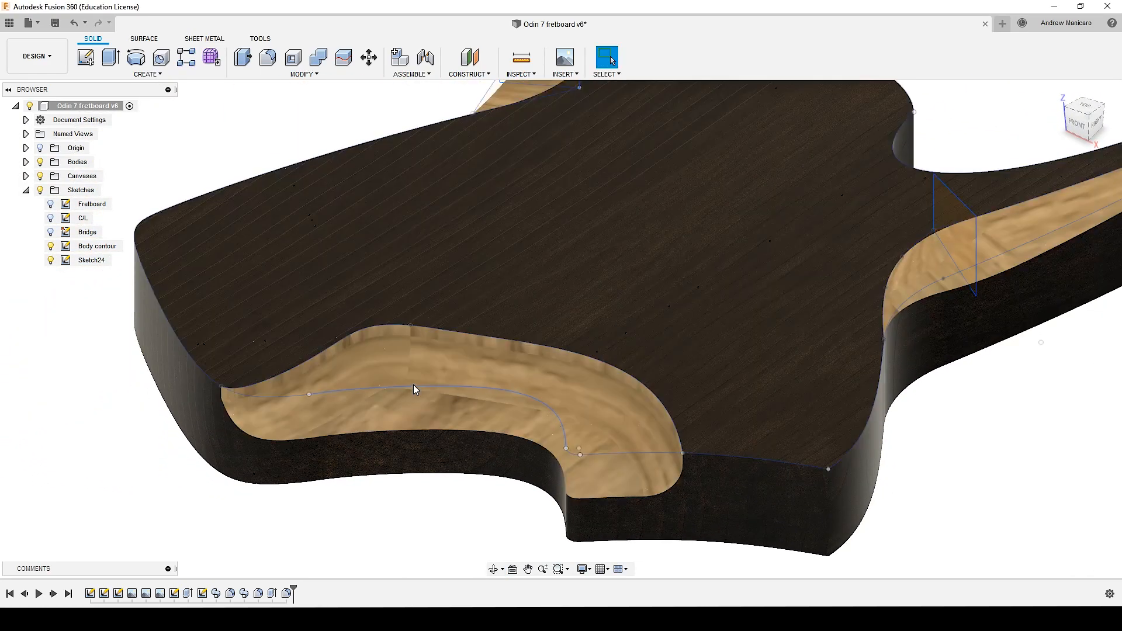
- Inspect the horn bevel surface and move to the second guitar body design with its pickup cavities
{"action": "left_click", "coordinate": [537, 343]}
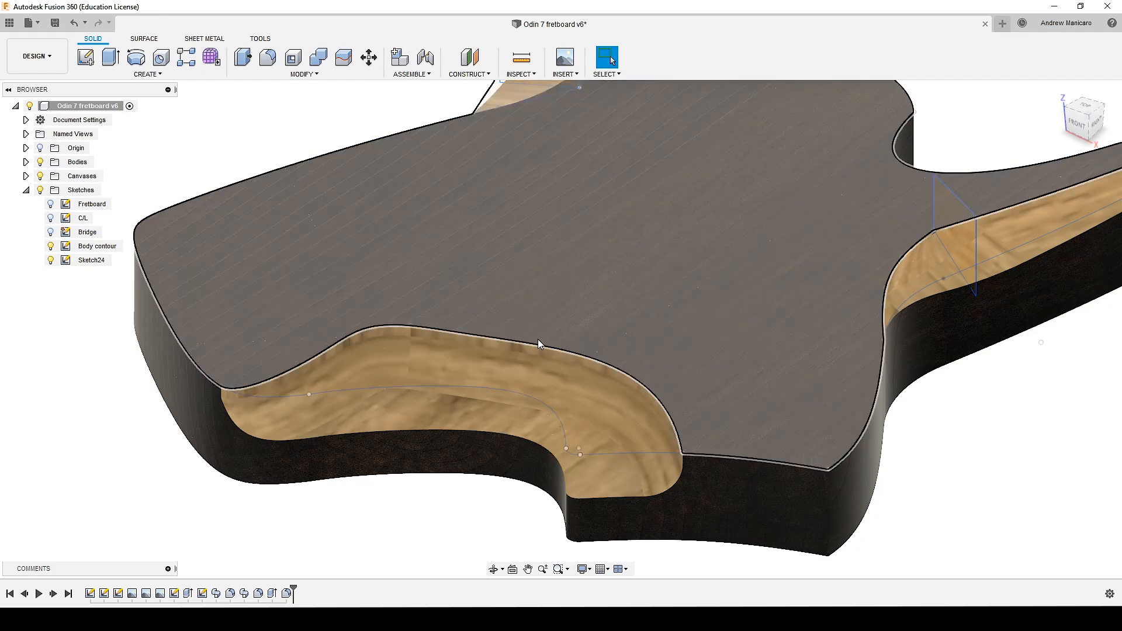
{"action": "mouse_move", "coordinate": [643, 296]}
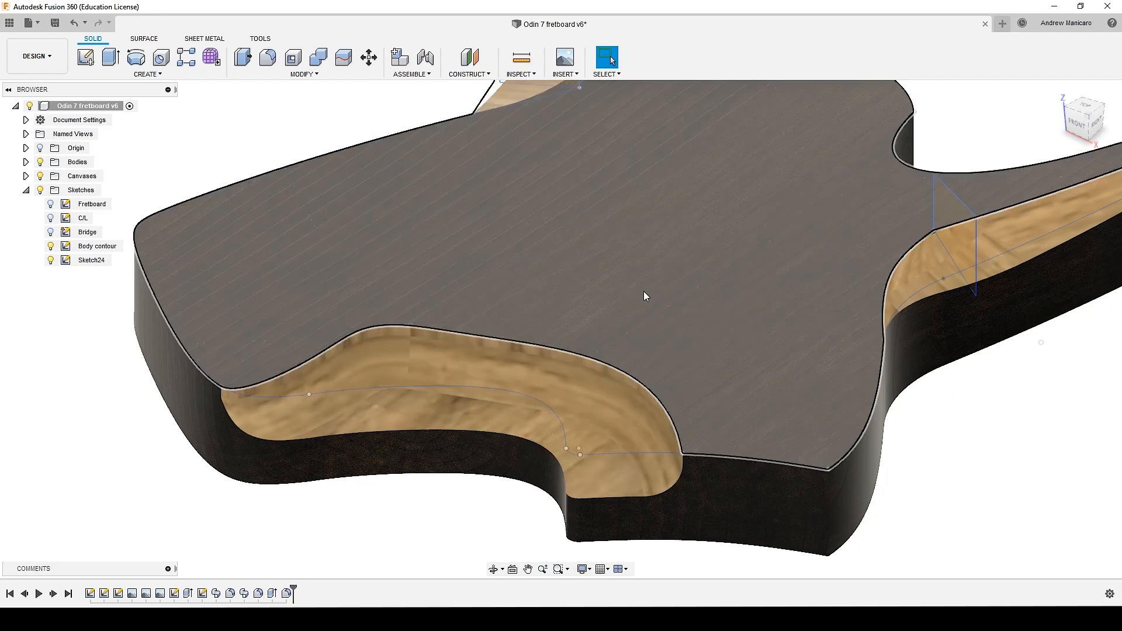
{"action": "left_click", "coordinate": [497, 417]}
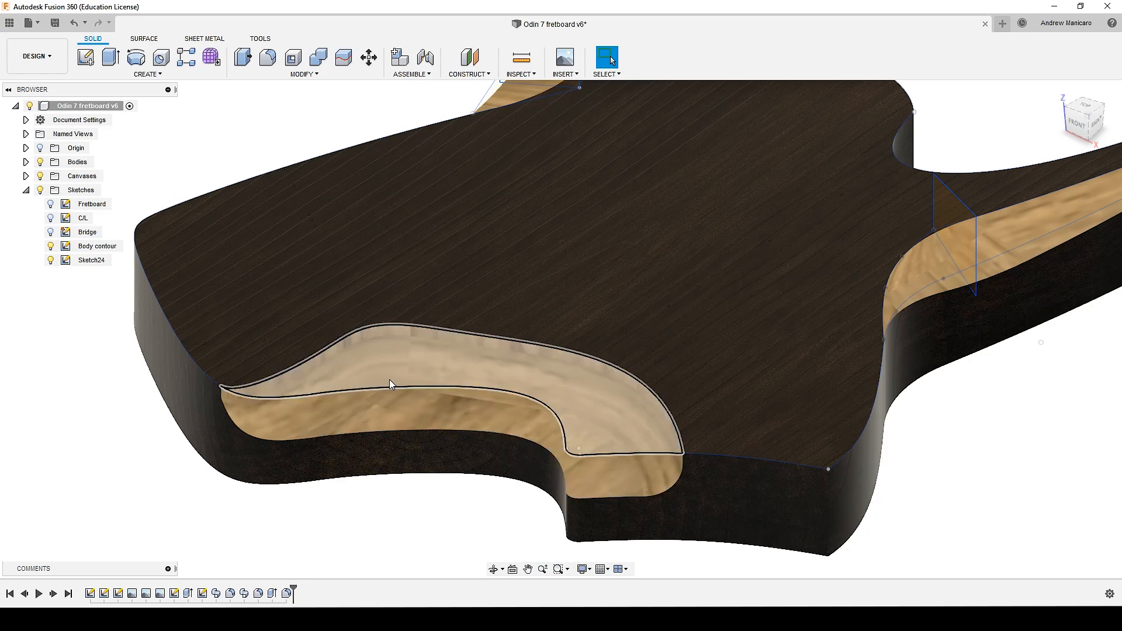
{"action": "mouse_move", "coordinate": [566, 378]}
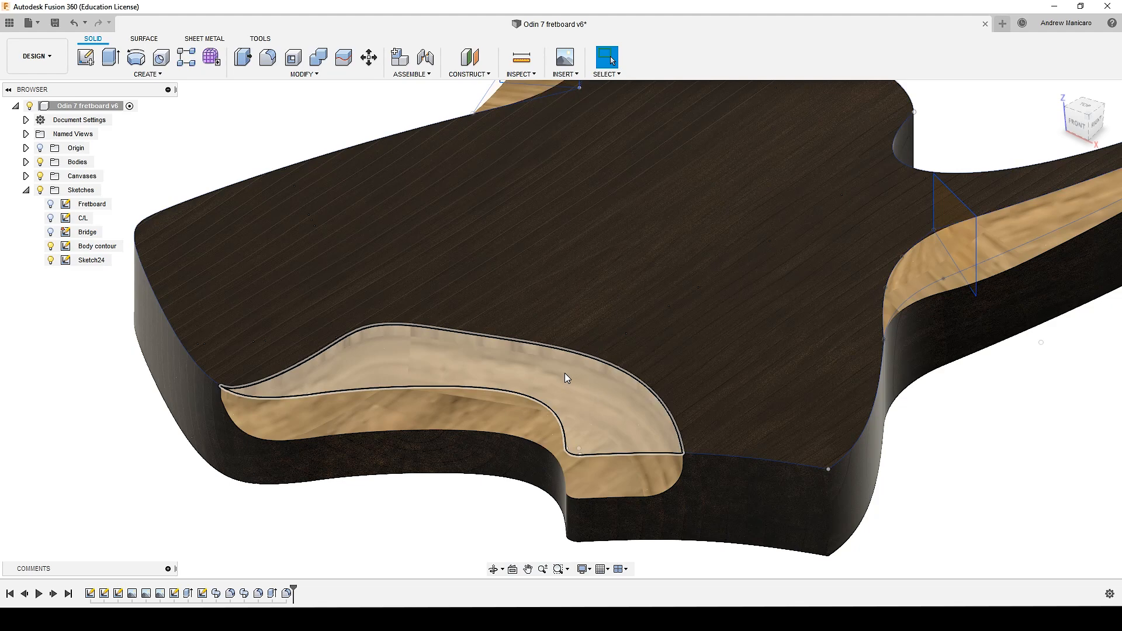
{"action": "left_click", "coordinate": [332, 397]}
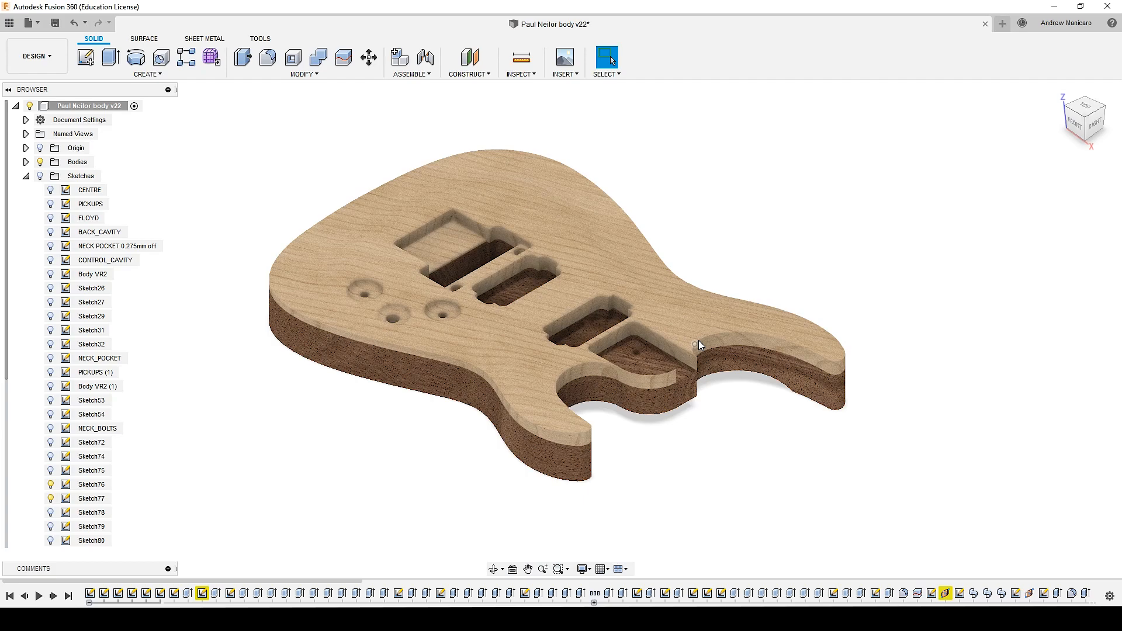
- View the Paul Neilor body straight from the side, then return to an angled overall view
{"action": "left_click", "coordinate": [1084, 118]}
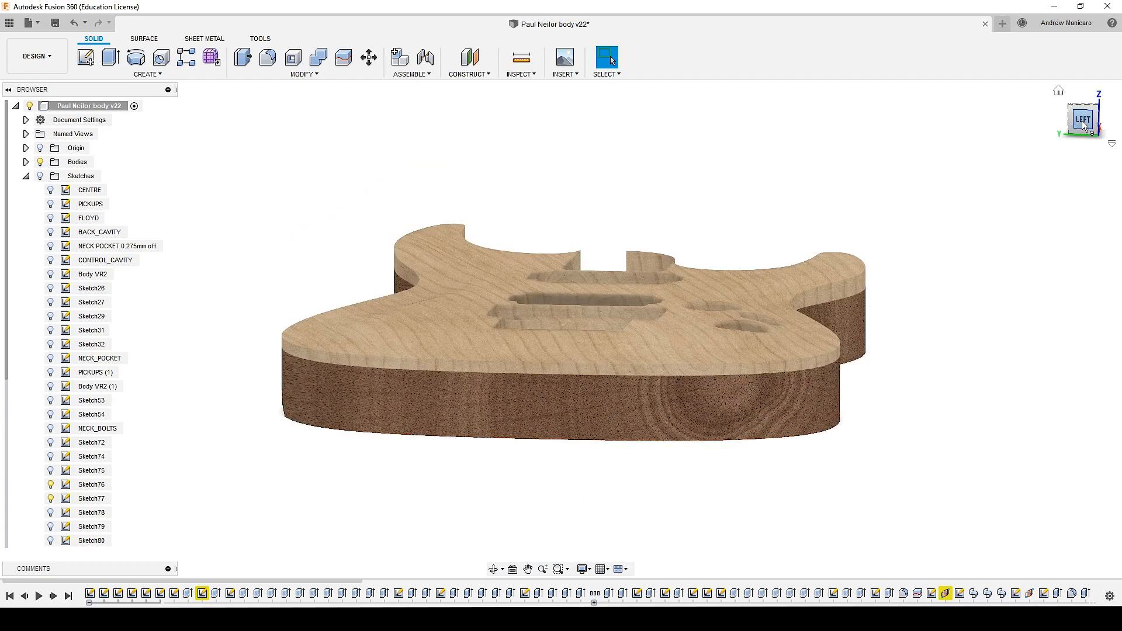
{"action": "left_click", "coordinate": [1084, 117]}
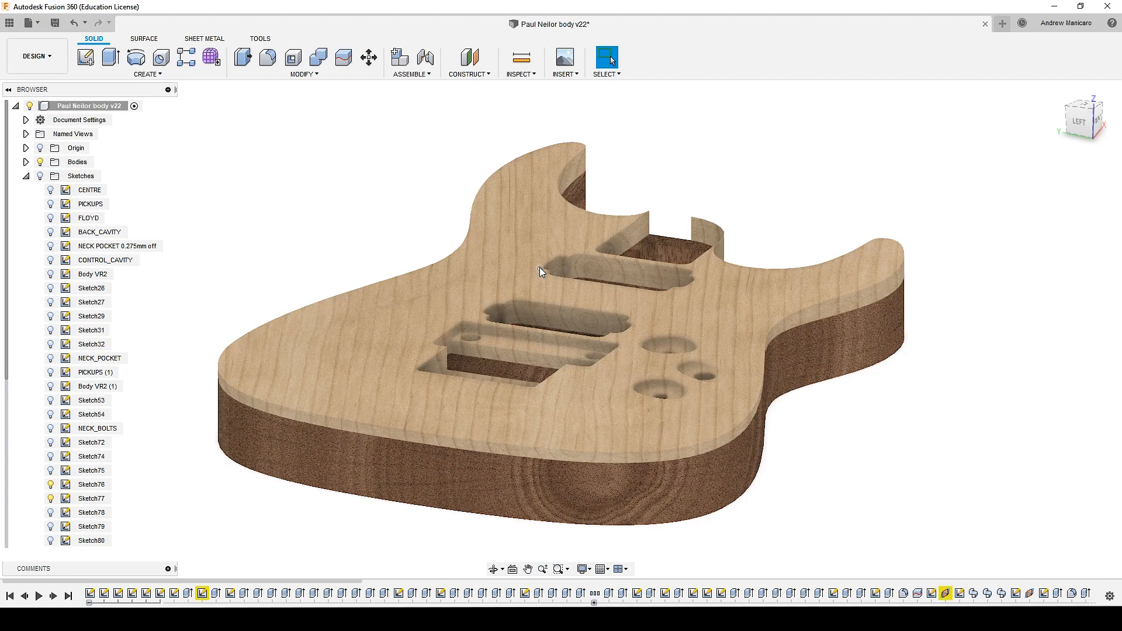
{"action": "mouse_move", "coordinate": [559, 269]}
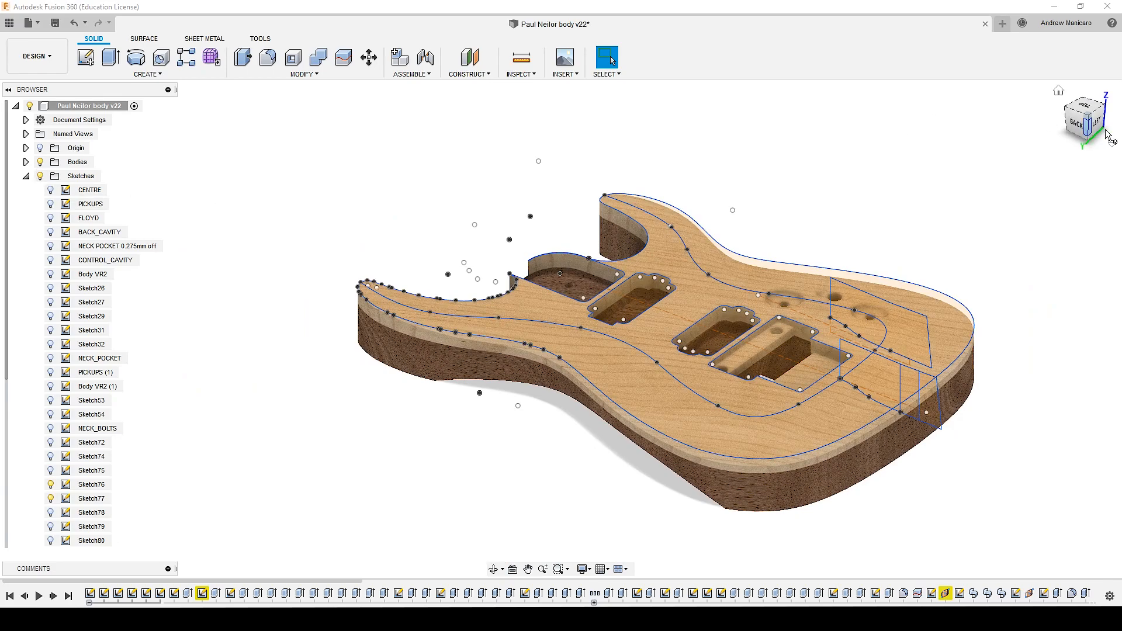
{"action": "left_click", "coordinate": [1083, 121]}
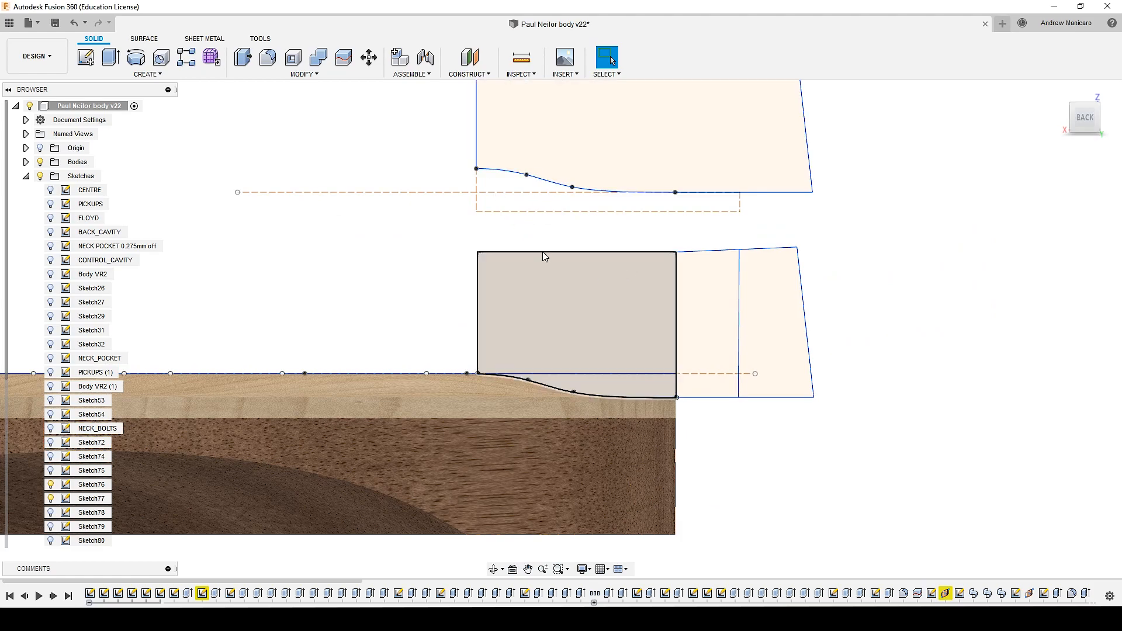
{"action": "mouse_move", "coordinate": [614, 244]}
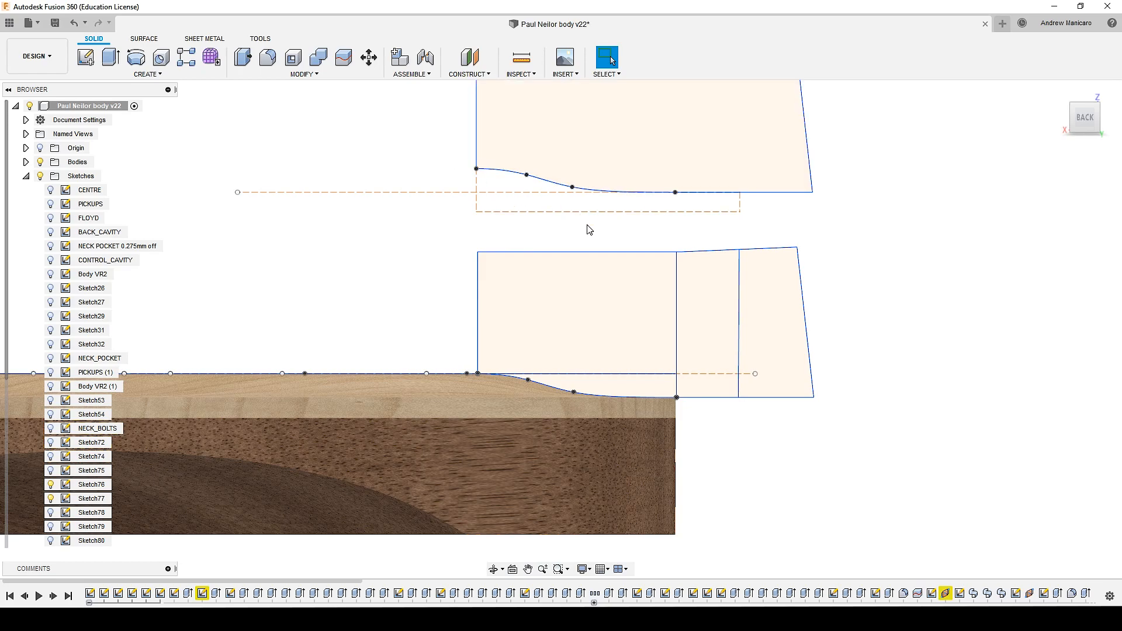
{"action": "left_click", "coordinate": [706, 326]}
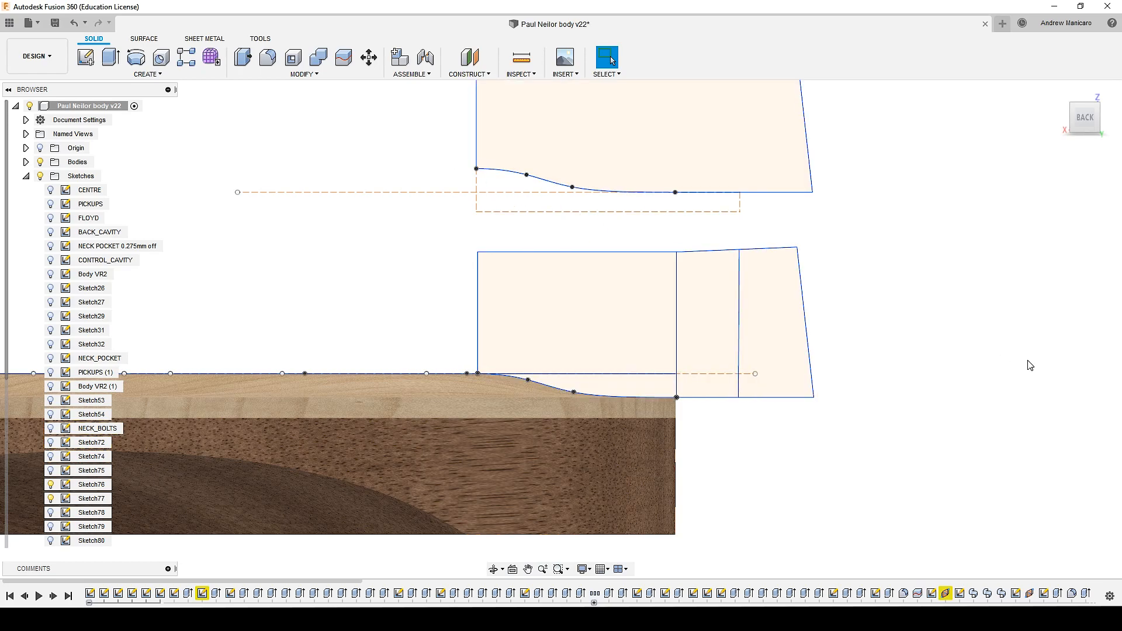
{"action": "mouse_move", "coordinate": [946, 395]}
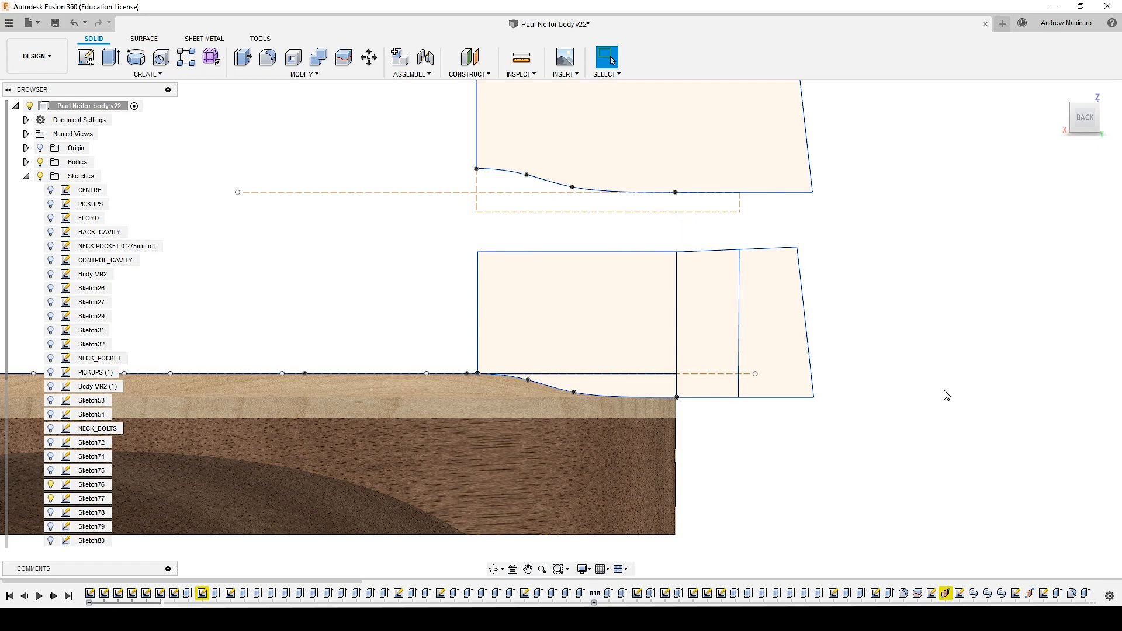
{"action": "left_click", "coordinate": [776, 322]}
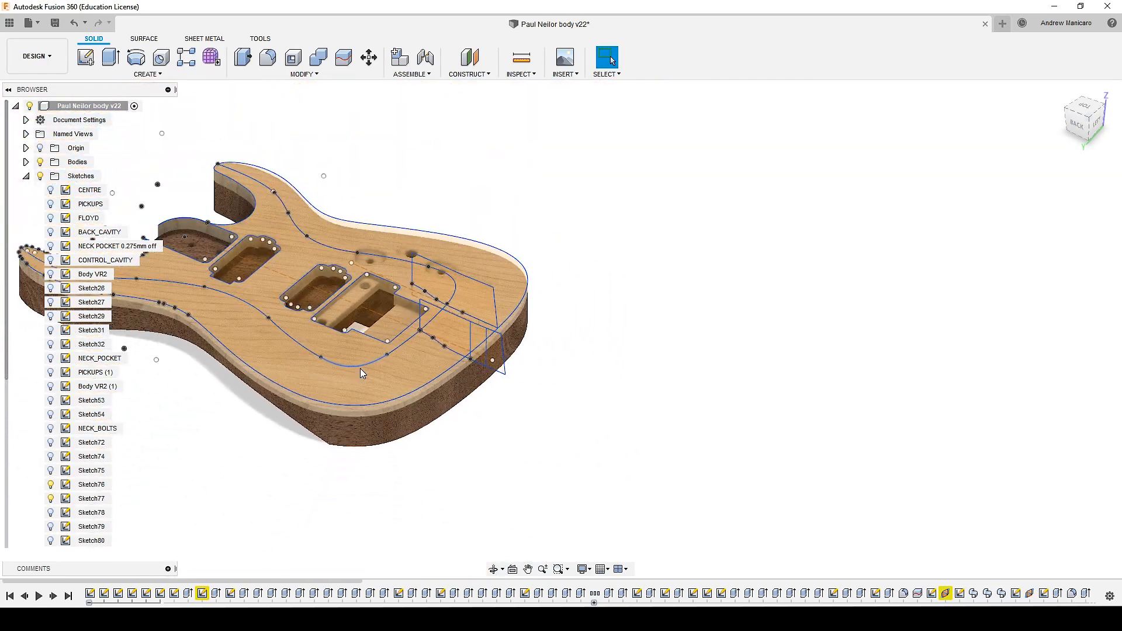
- Bring up the settings of the sweep cut that carves the top edge, showing its two profiles and one path
{"action": "left_click", "coordinate": [147, 74]}
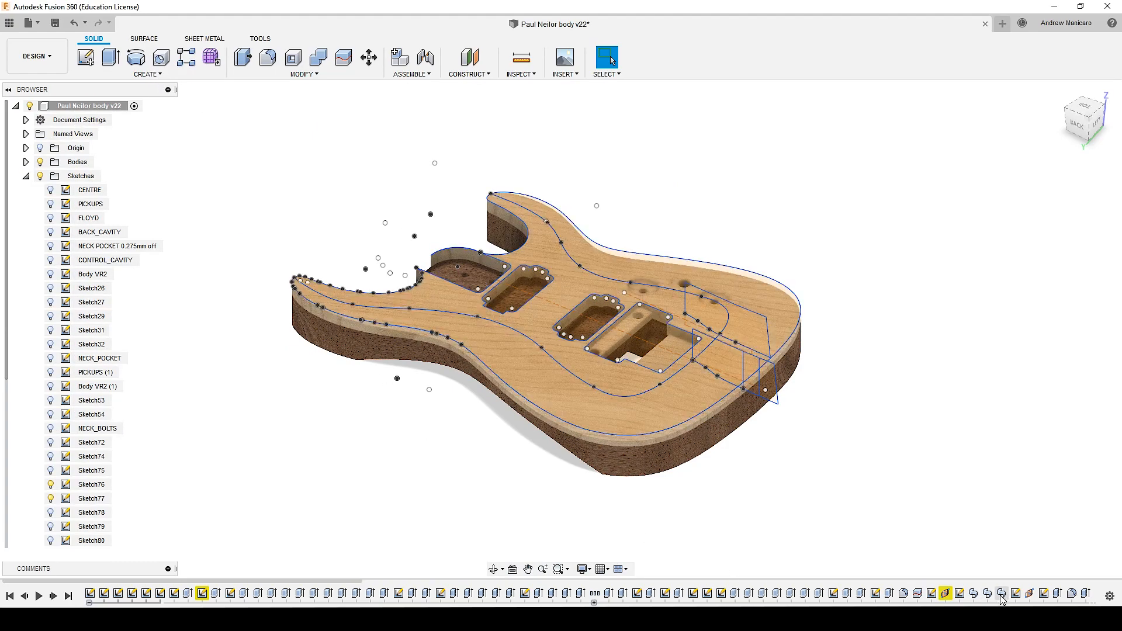
{"action": "left_click", "coordinate": [999, 594]}
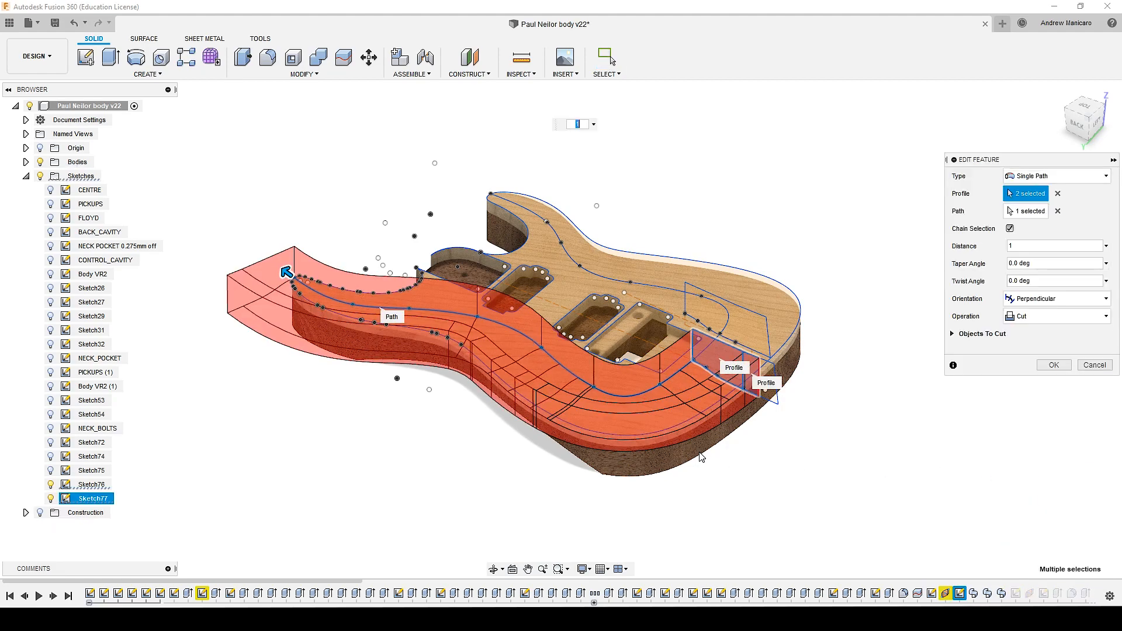
{"action": "mouse_move", "coordinate": [644, 435]}
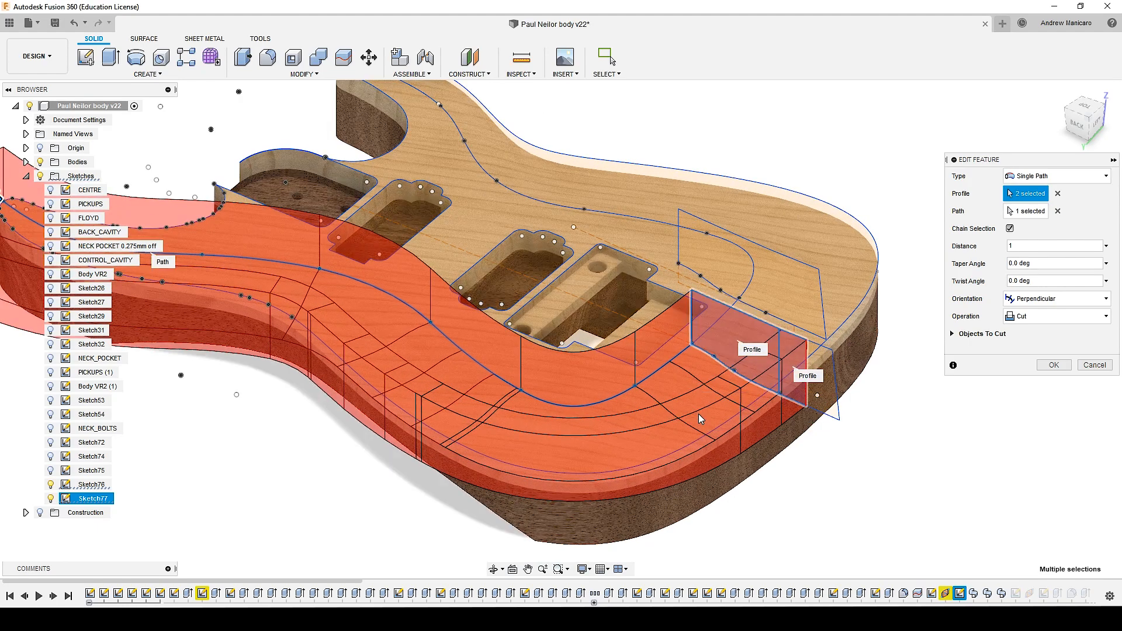
{"action": "mouse_move", "coordinate": [938, 405]}
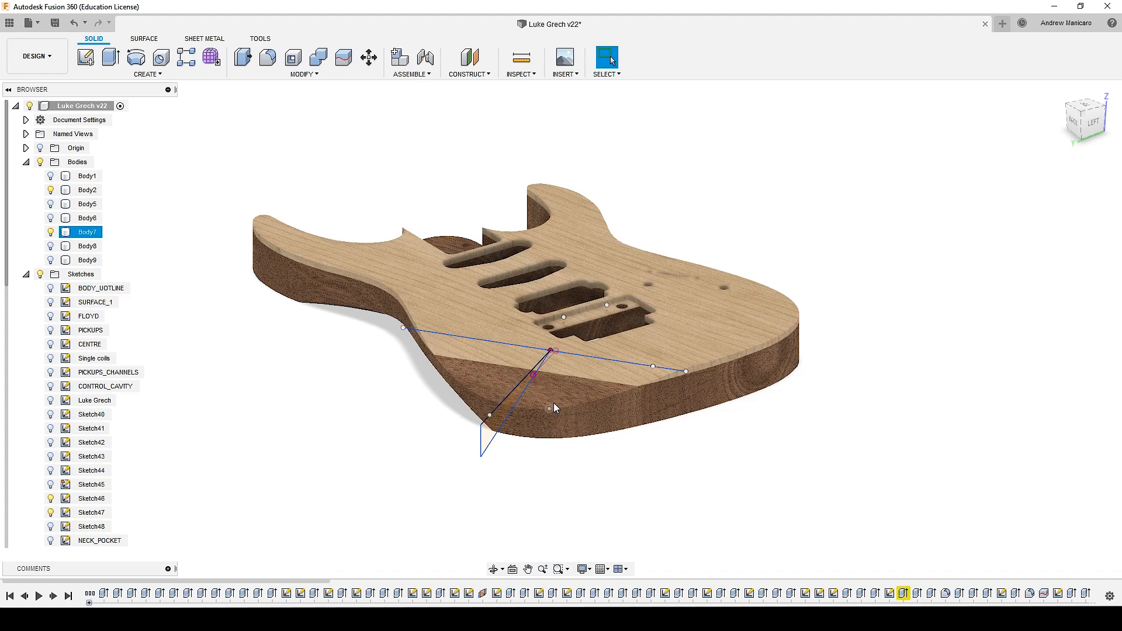
{"action": "mouse_move", "coordinate": [550, 428]}
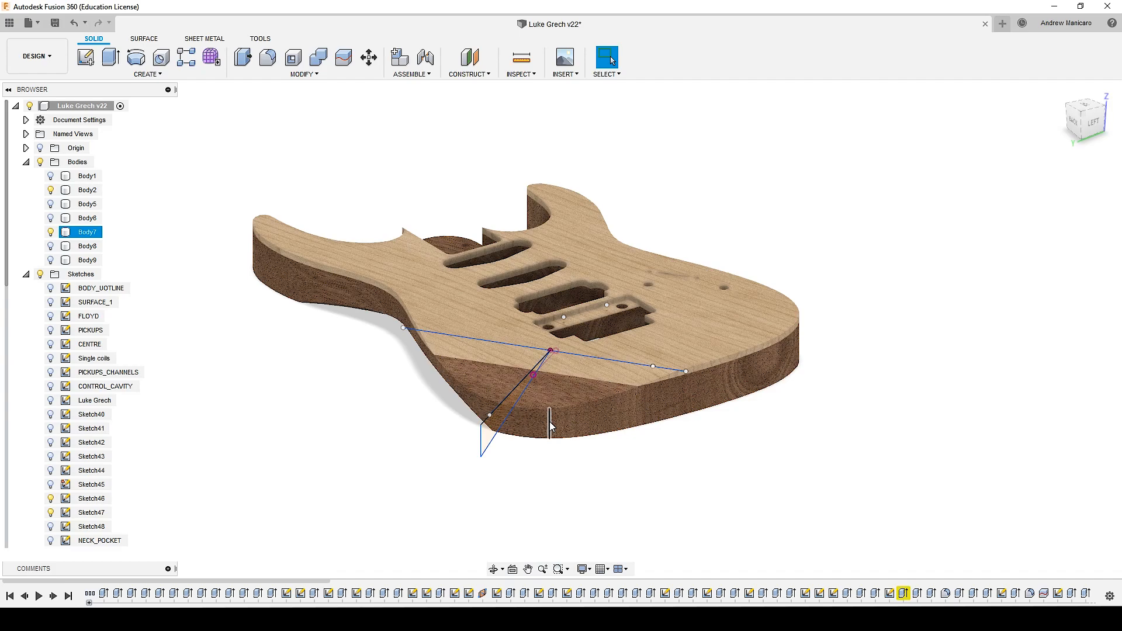
{"action": "mouse_move", "coordinate": [551, 414]}
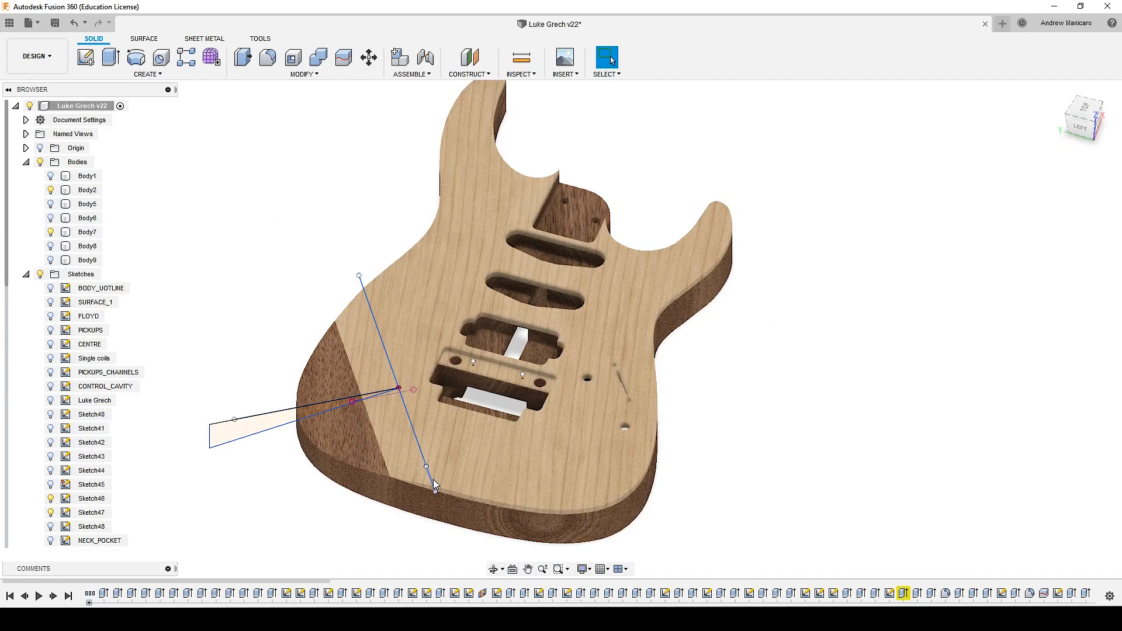
- View the elbow carve from the side, select its profile Sketch47 and show options for Extrude20
{"action": "left_click", "coordinate": [86, 190]}
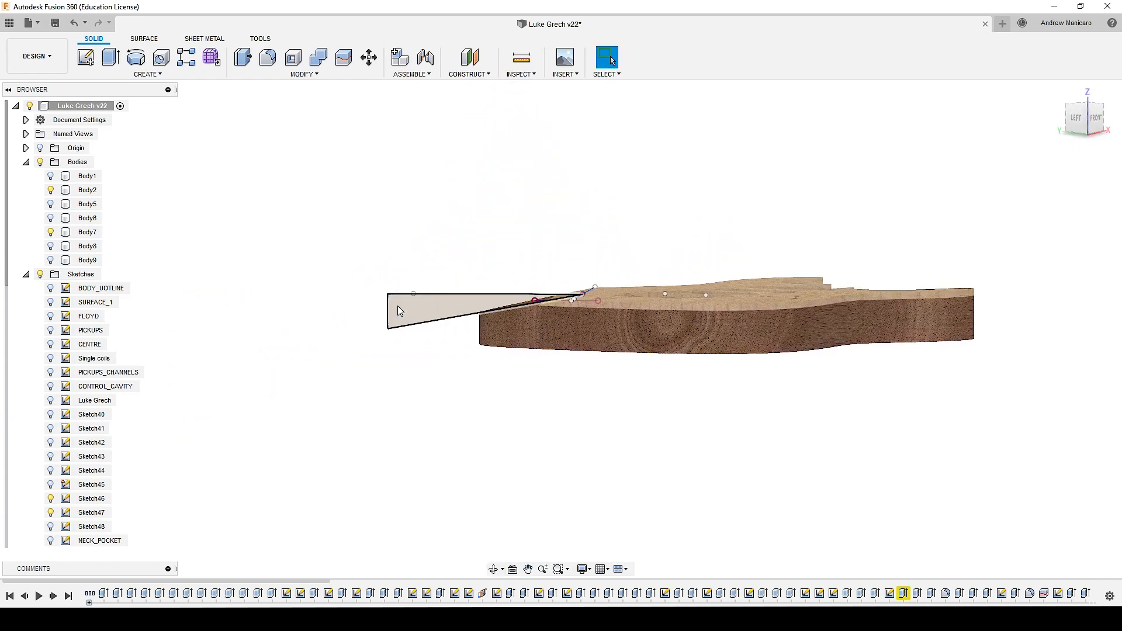
{"action": "mouse_move", "coordinate": [492, 303]}
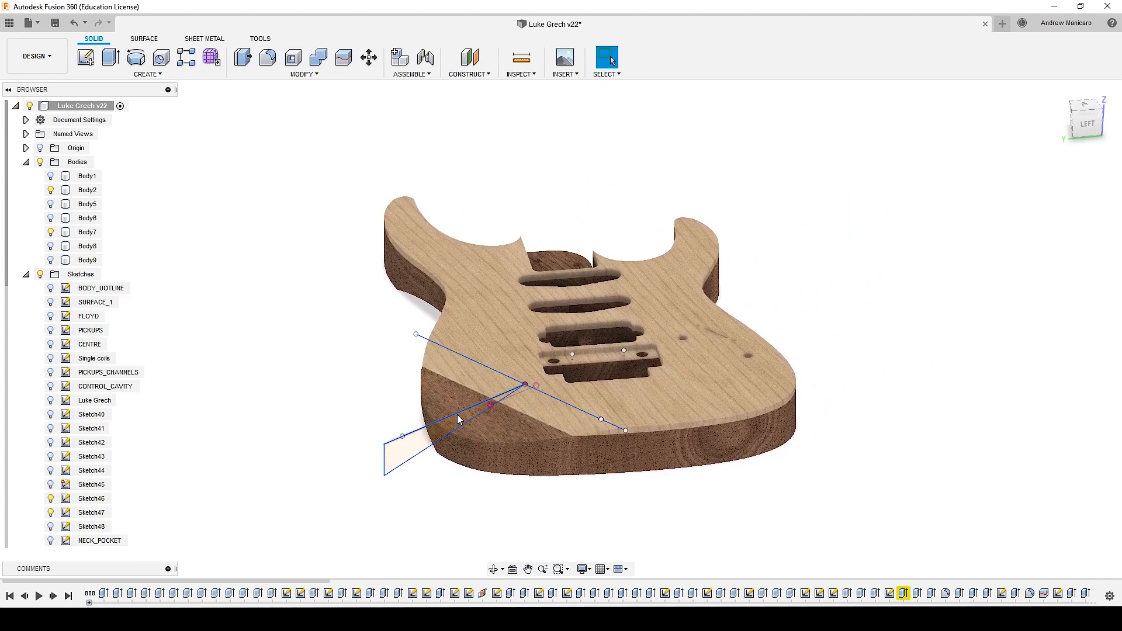
{"action": "left_click", "coordinate": [91, 512]}
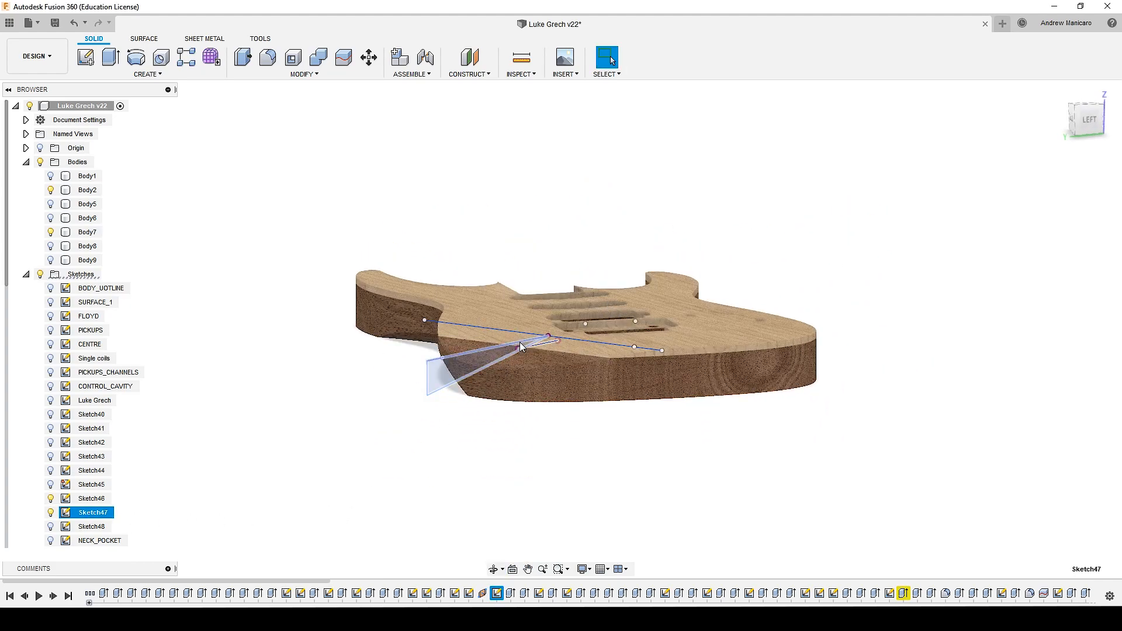
{"action": "right_click", "coordinate": [506, 594]}
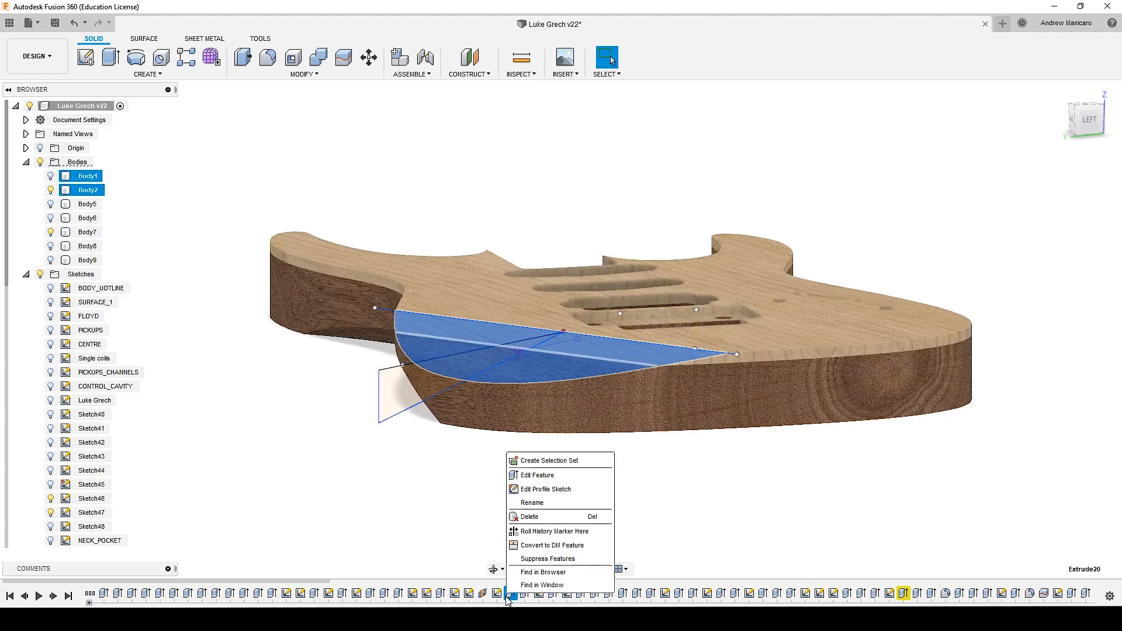
- Edit the elbow-carve extrude, keep its direction Symmetric, and dismiss the rebuild warning
{"action": "left_click", "coordinate": [536, 474]}
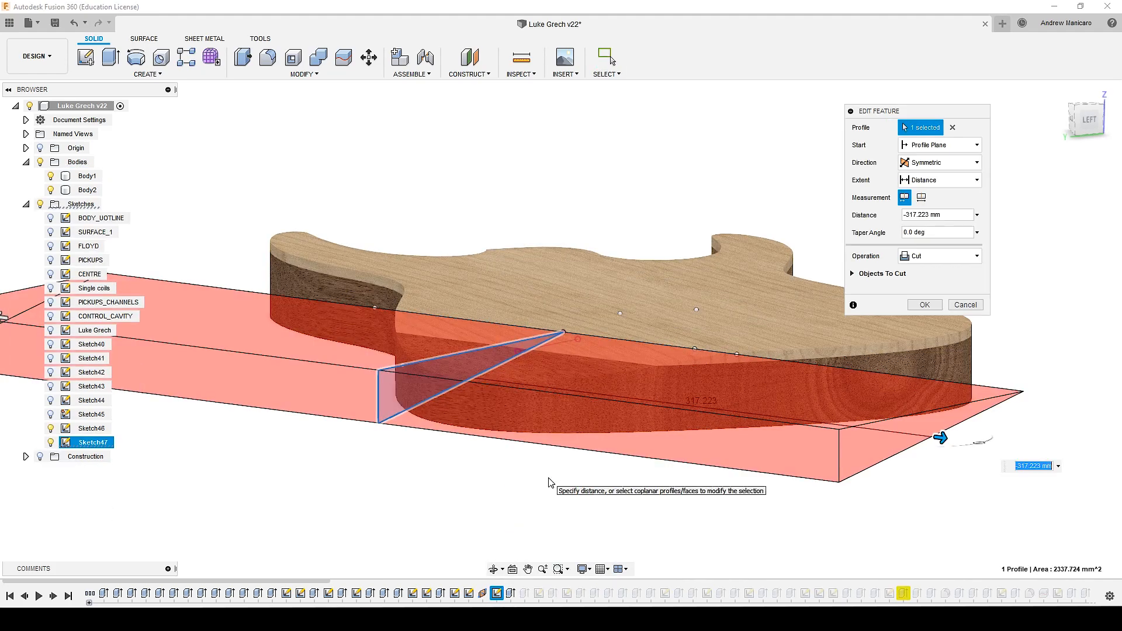
{"action": "left_click", "coordinate": [974, 163]}
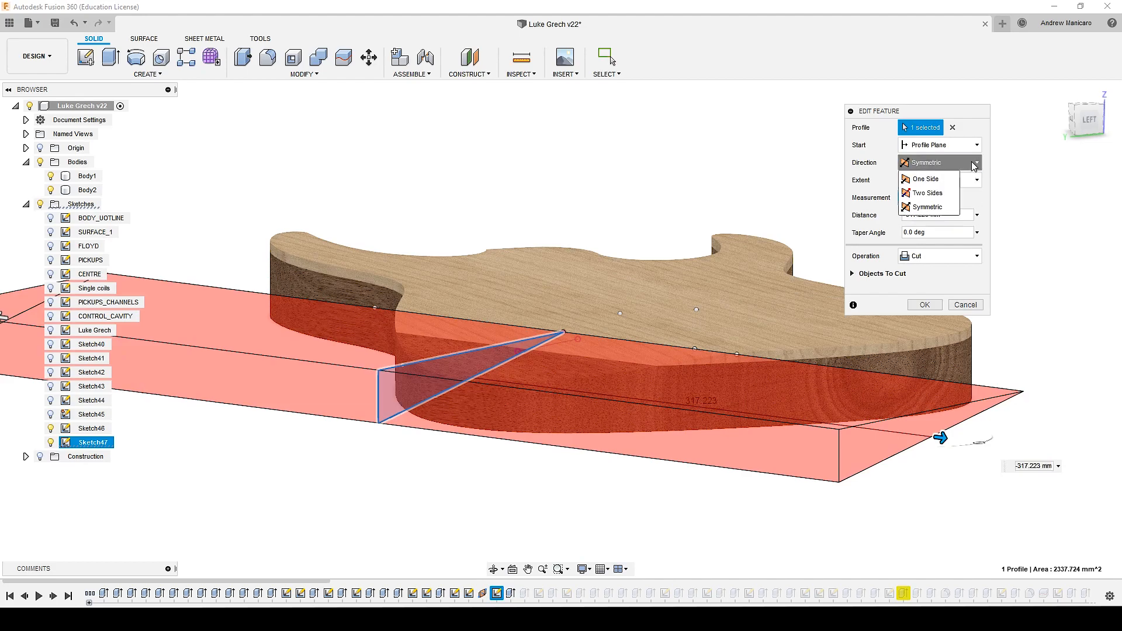
{"action": "left_click", "coordinate": [923, 304]}
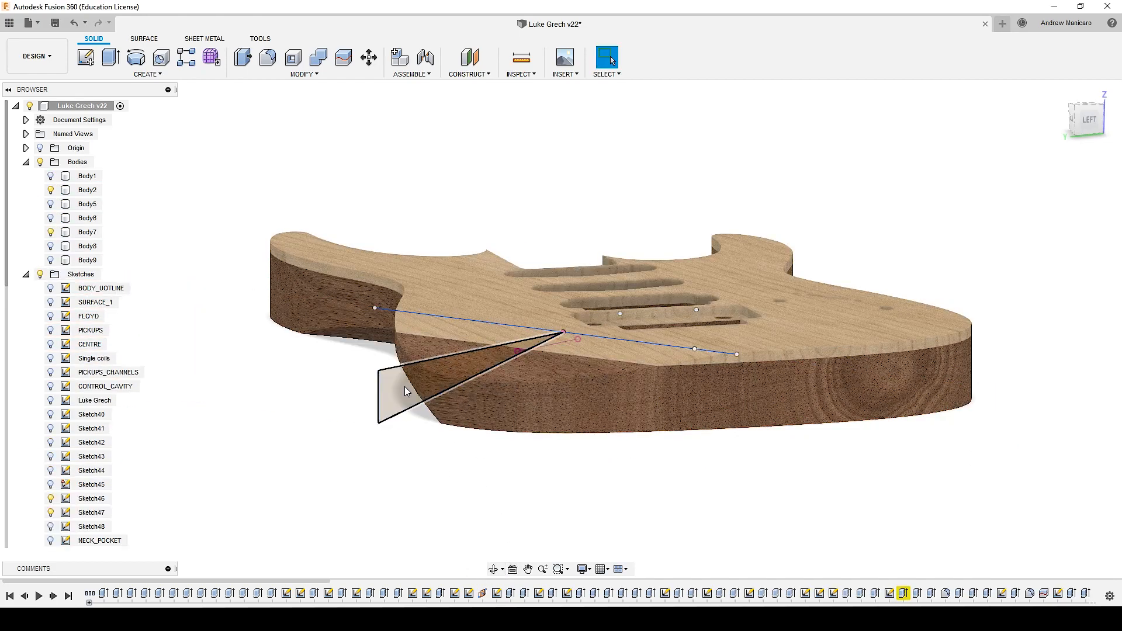
{"action": "left_click", "coordinate": [91, 512]}
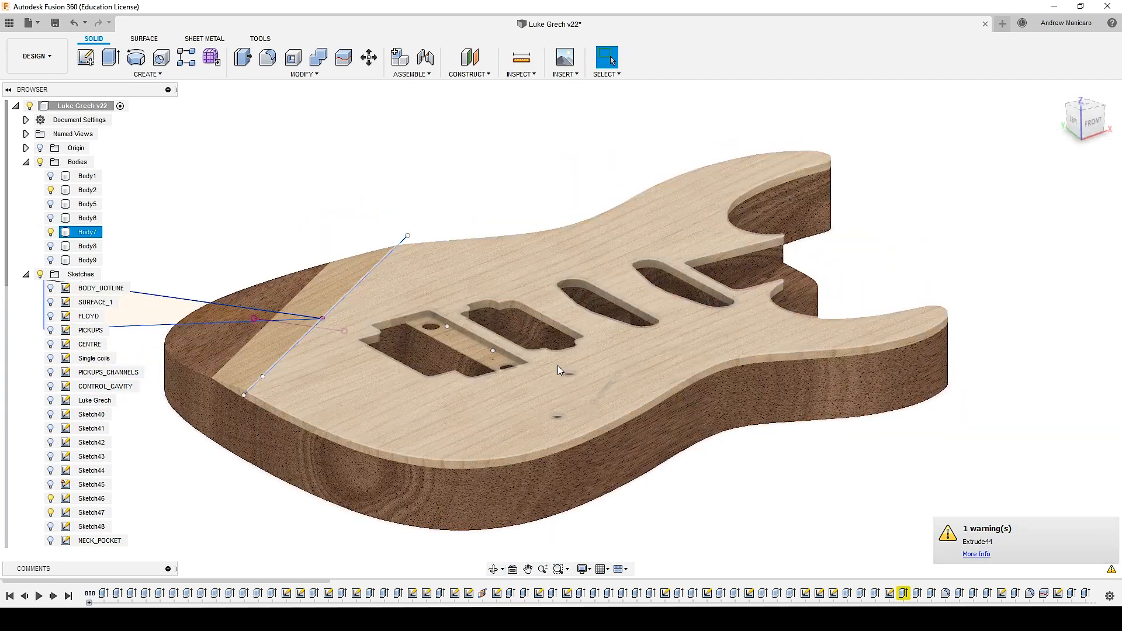
{"action": "left_click", "coordinate": [86, 189]}
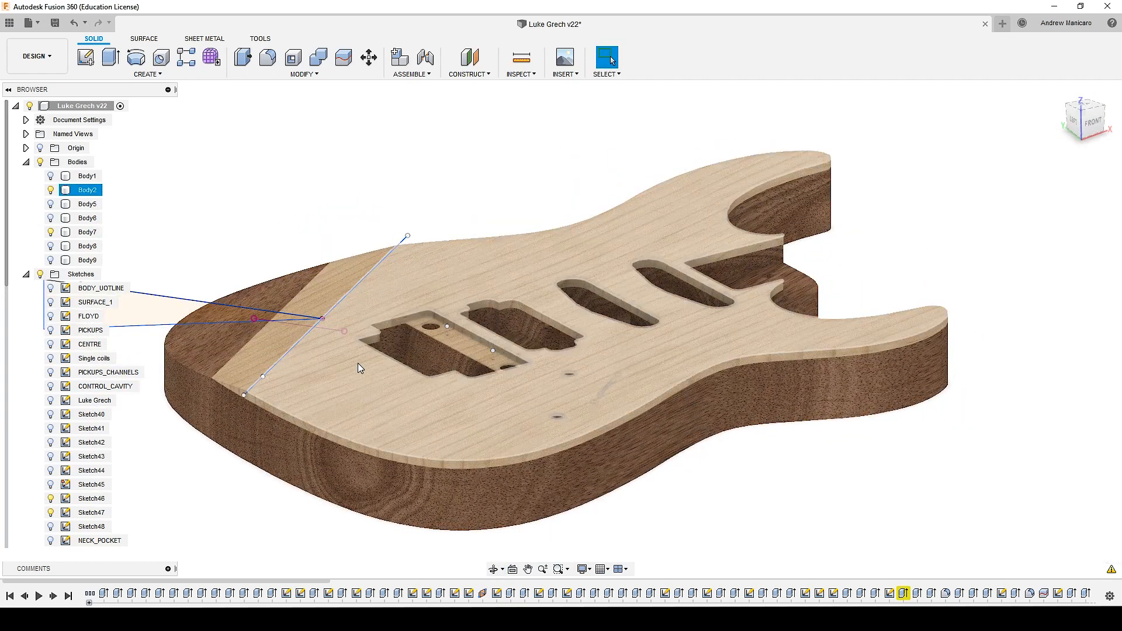